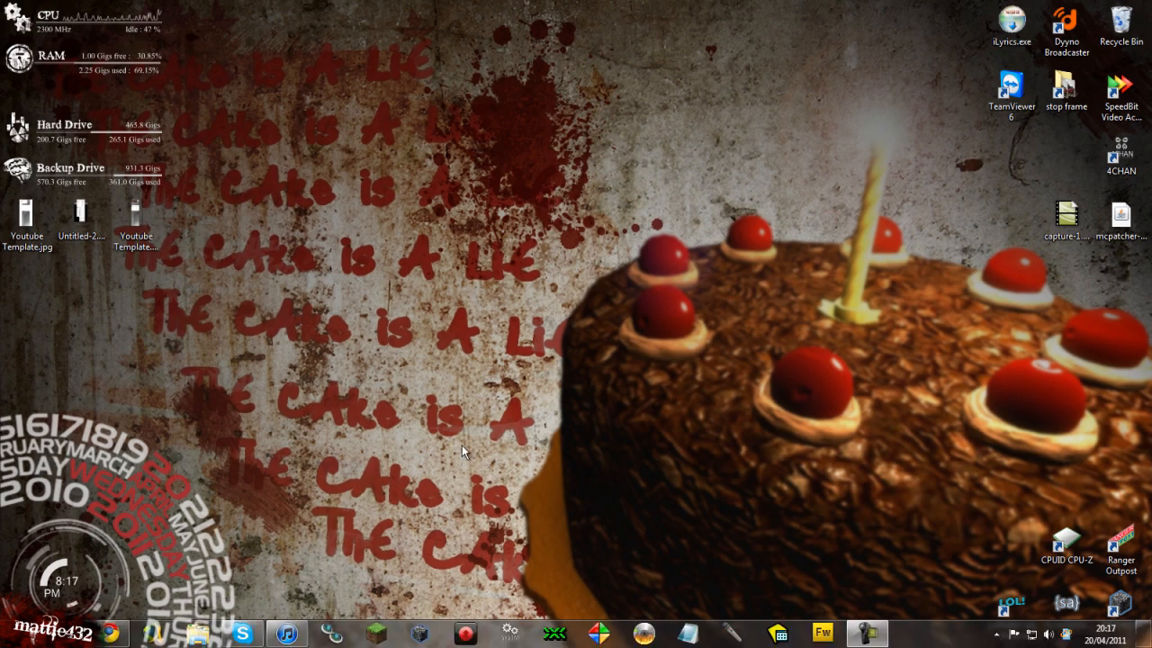
- Launch iTunes and show the full Music library of about 3565 songs
left_click(286, 633)
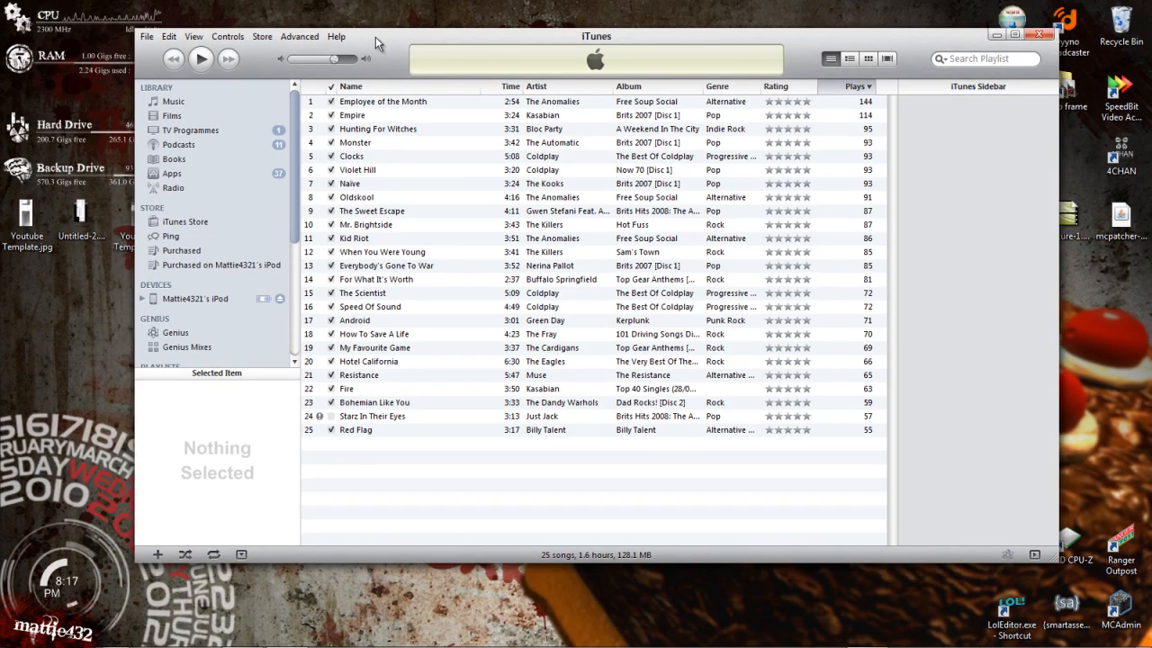
left_click(172, 101)
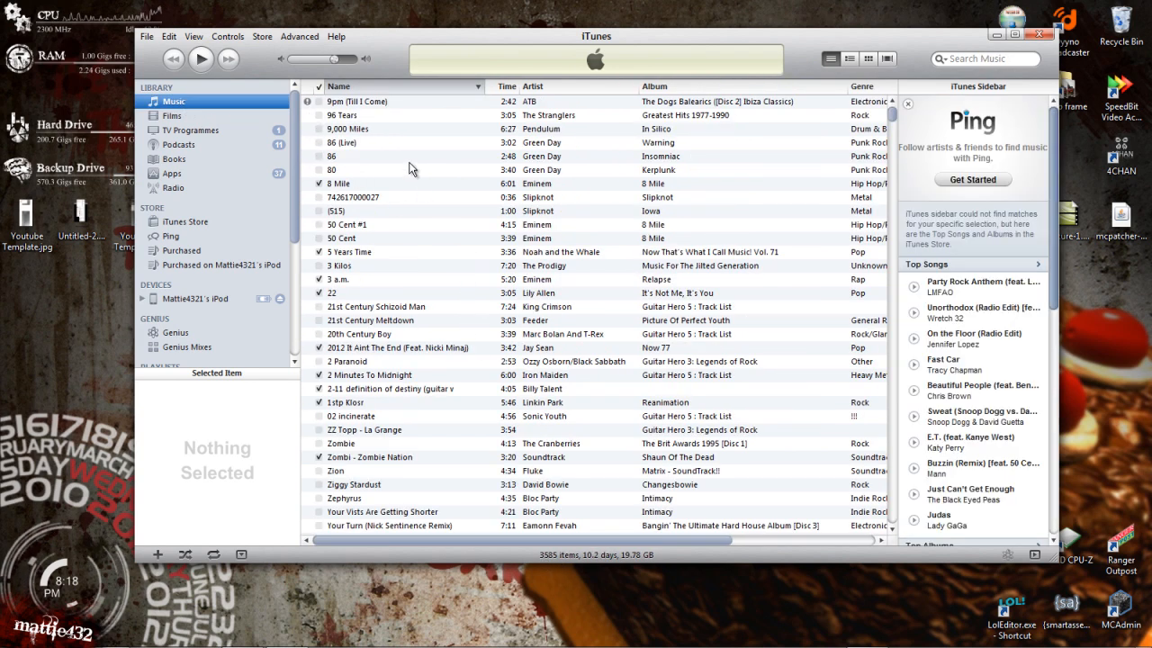
mouse_move(419, 197)
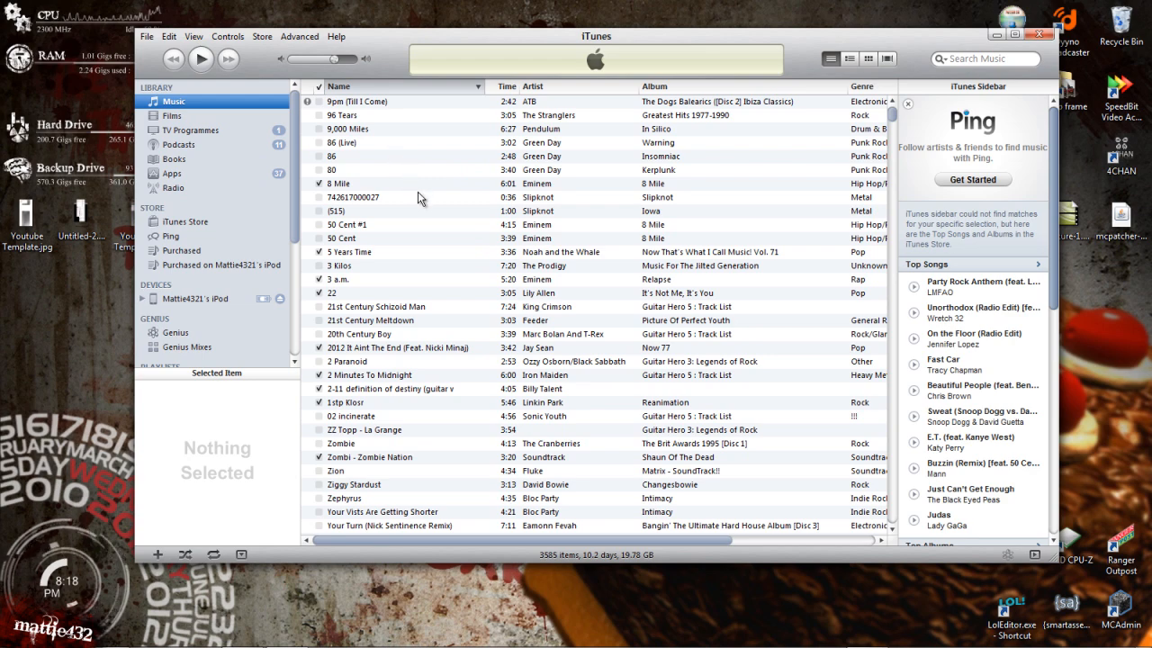
- Scroll through the song list of ticked and unticked tracks, selecting one song along the way
scroll("down", 3)
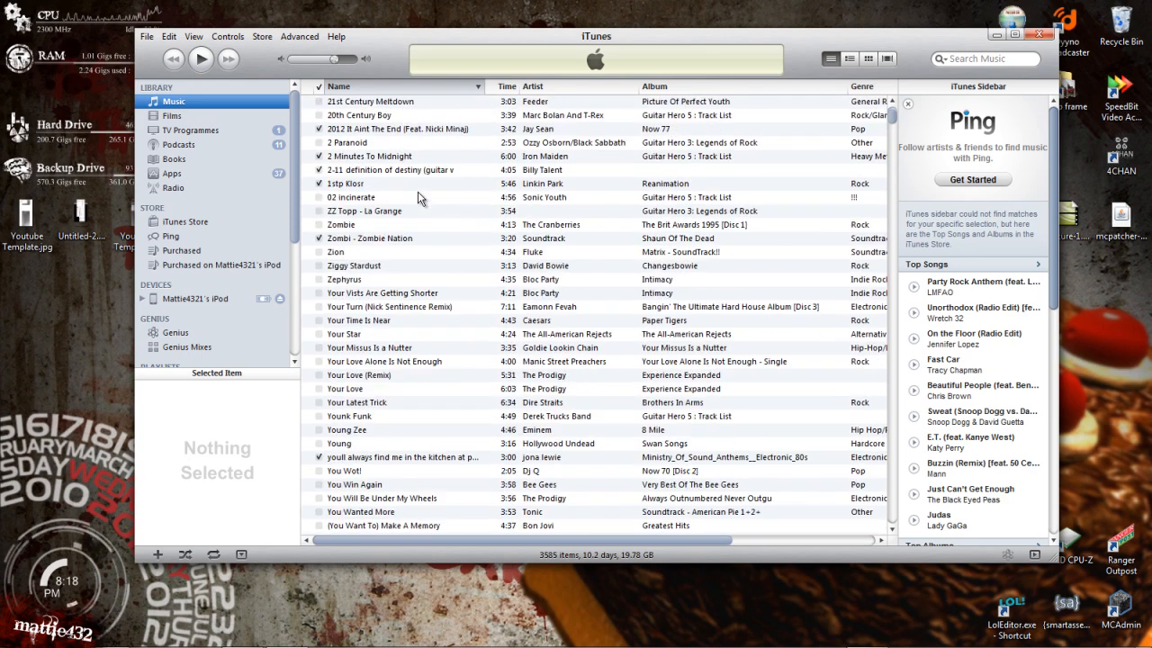
scroll("down", 3)
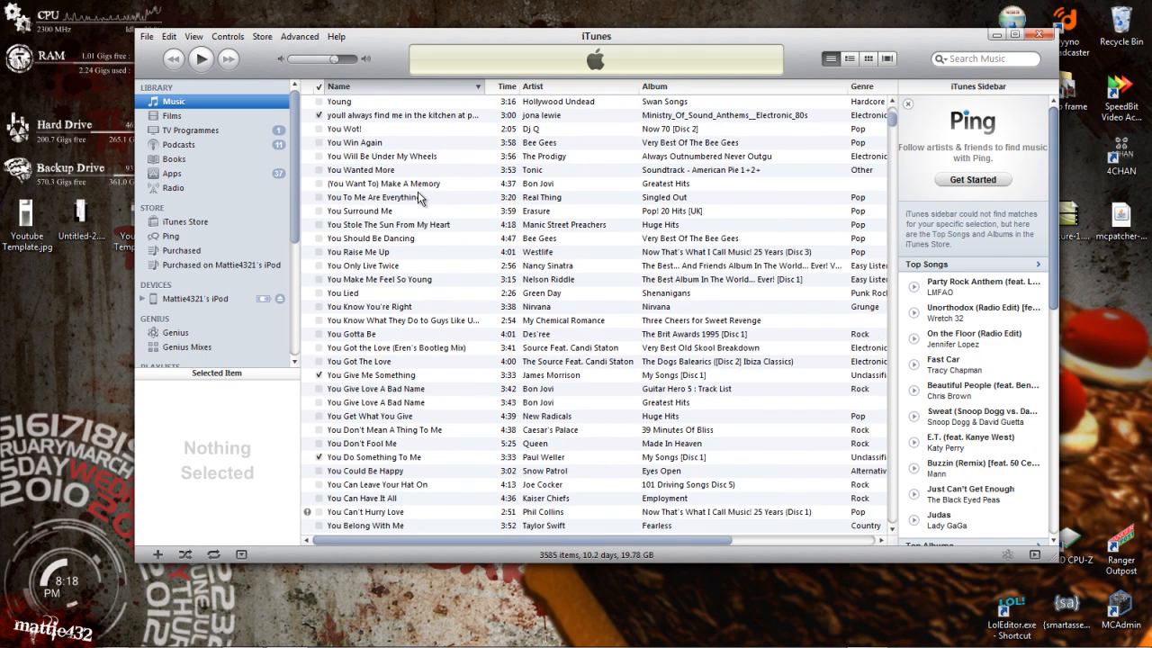
left_click(405, 196)
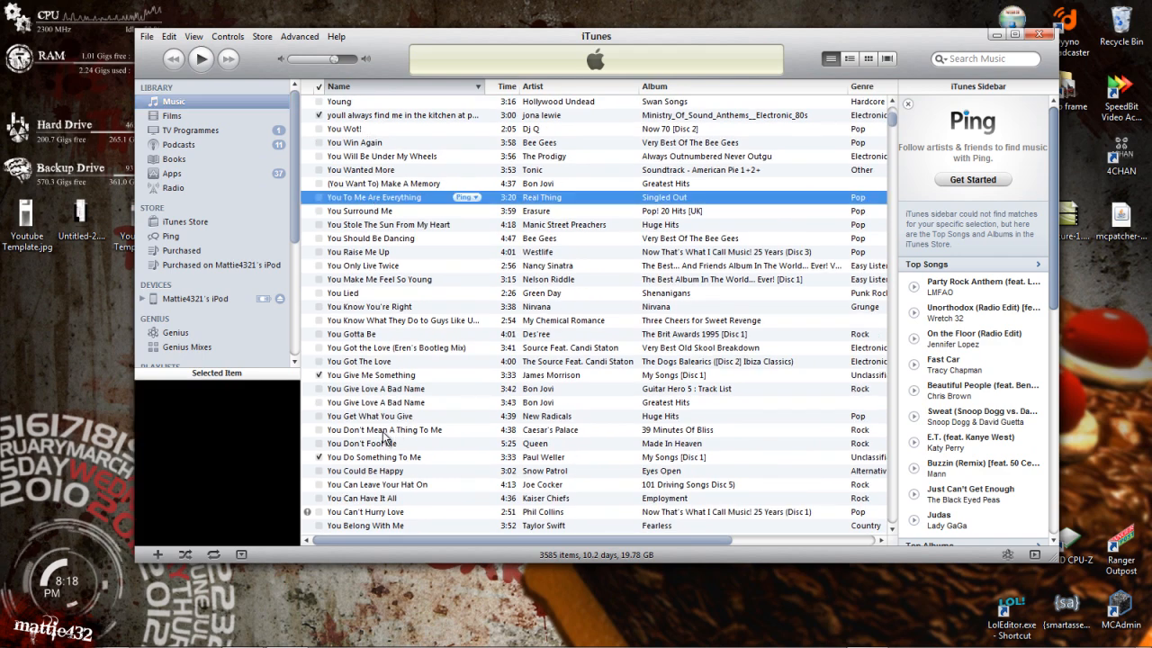
scroll("down", 3)
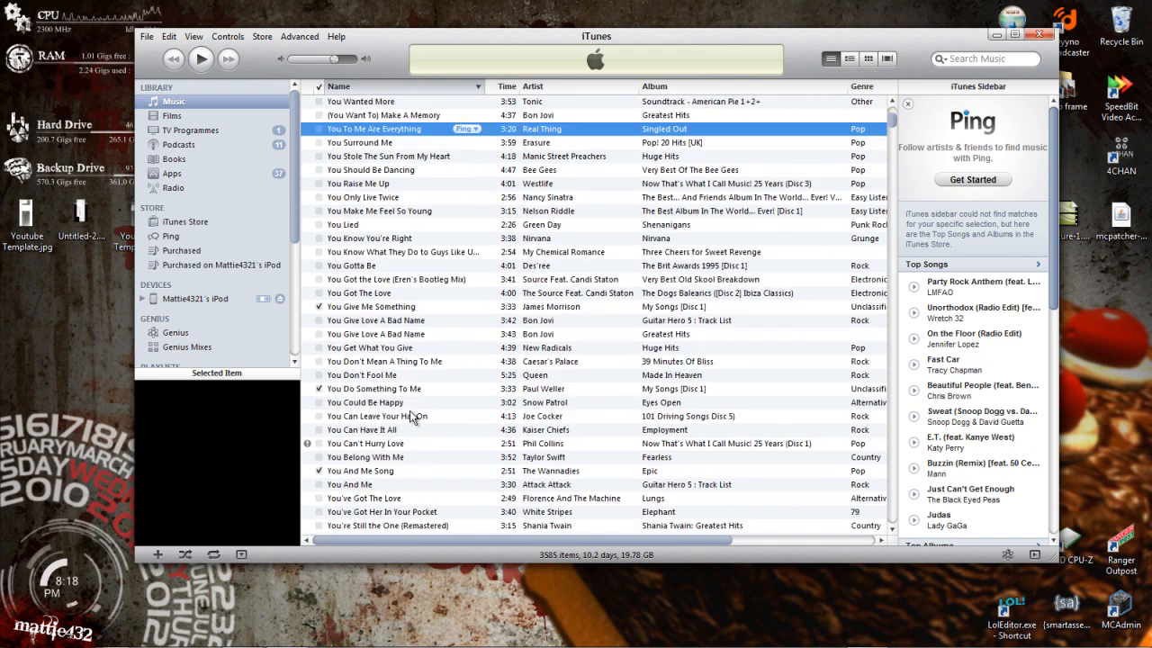
scroll("down", 3)
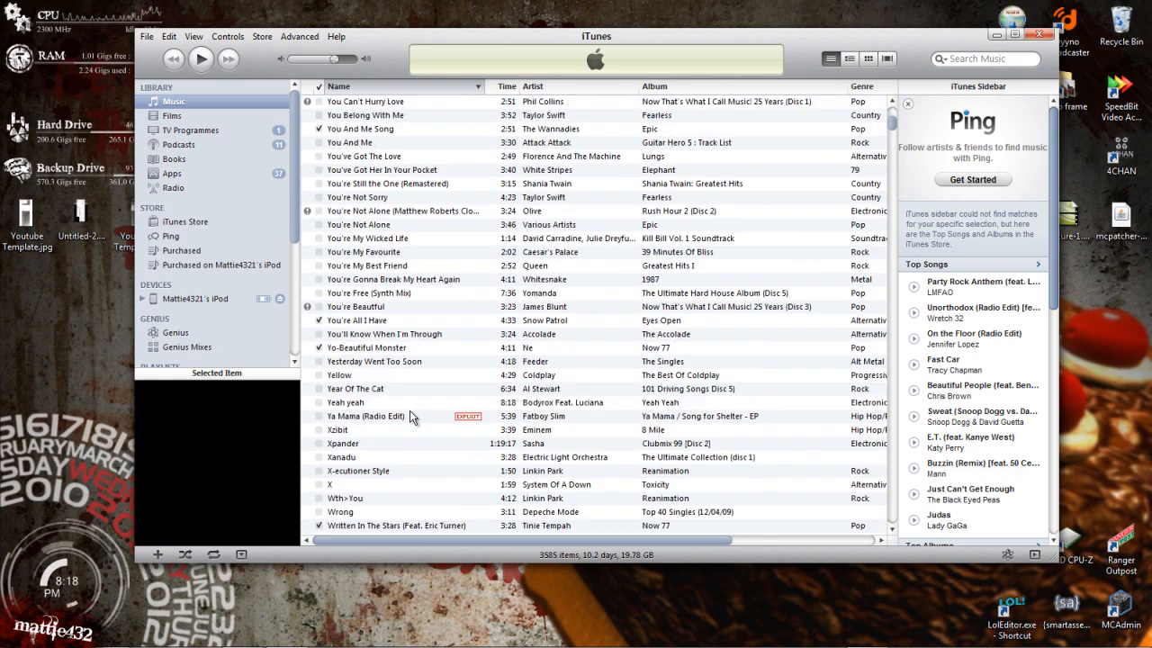
scroll("down", 3)
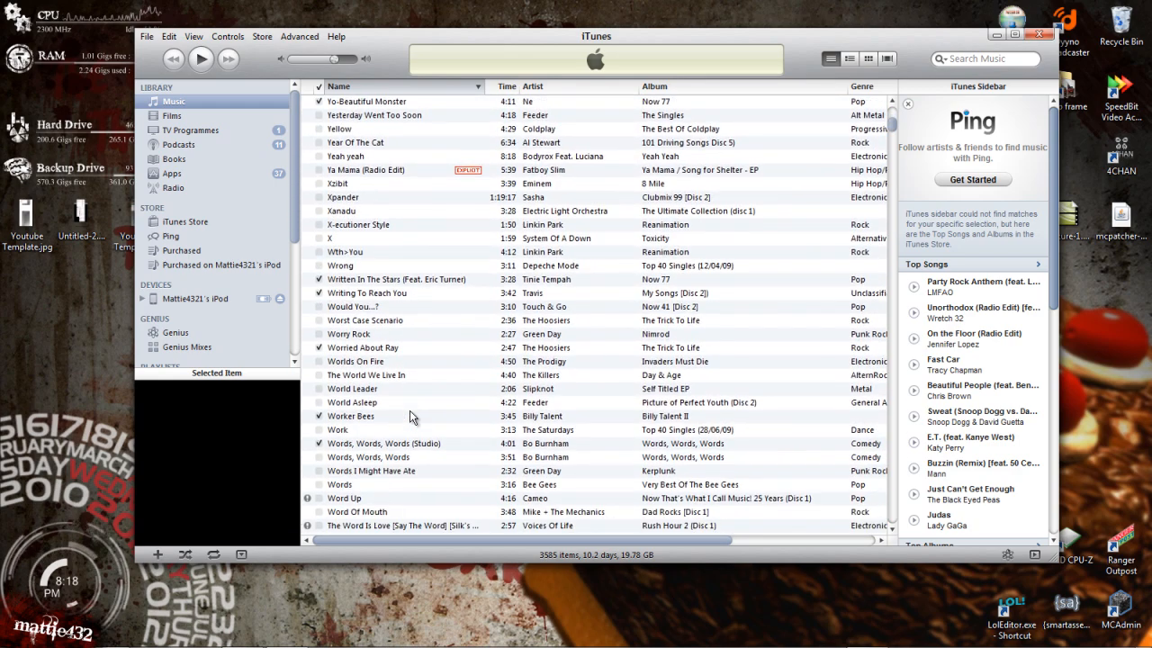
scroll("up", 3)
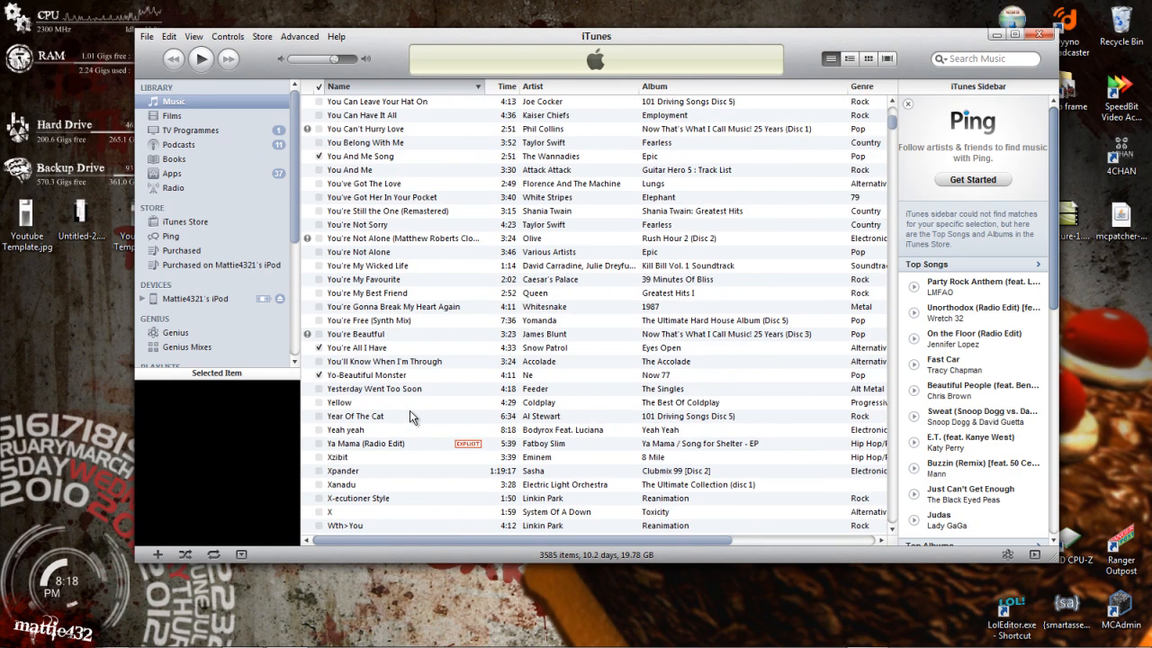
scroll("up", 3)
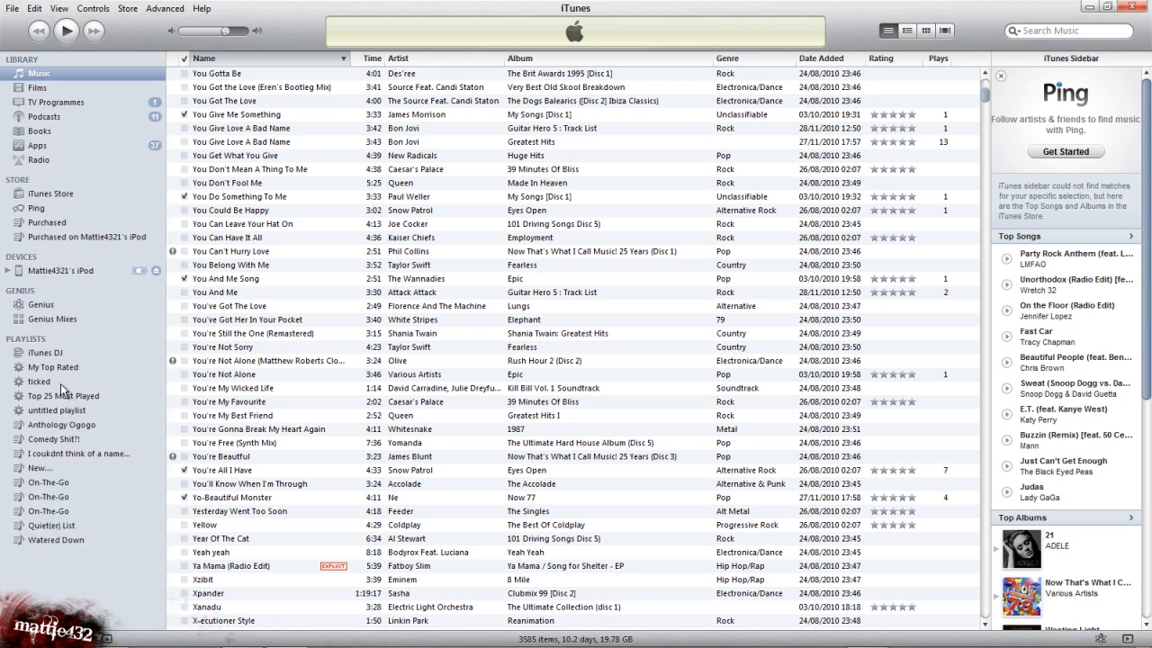
- Start a new smart playlist from the File menu
left_click(11, 7)
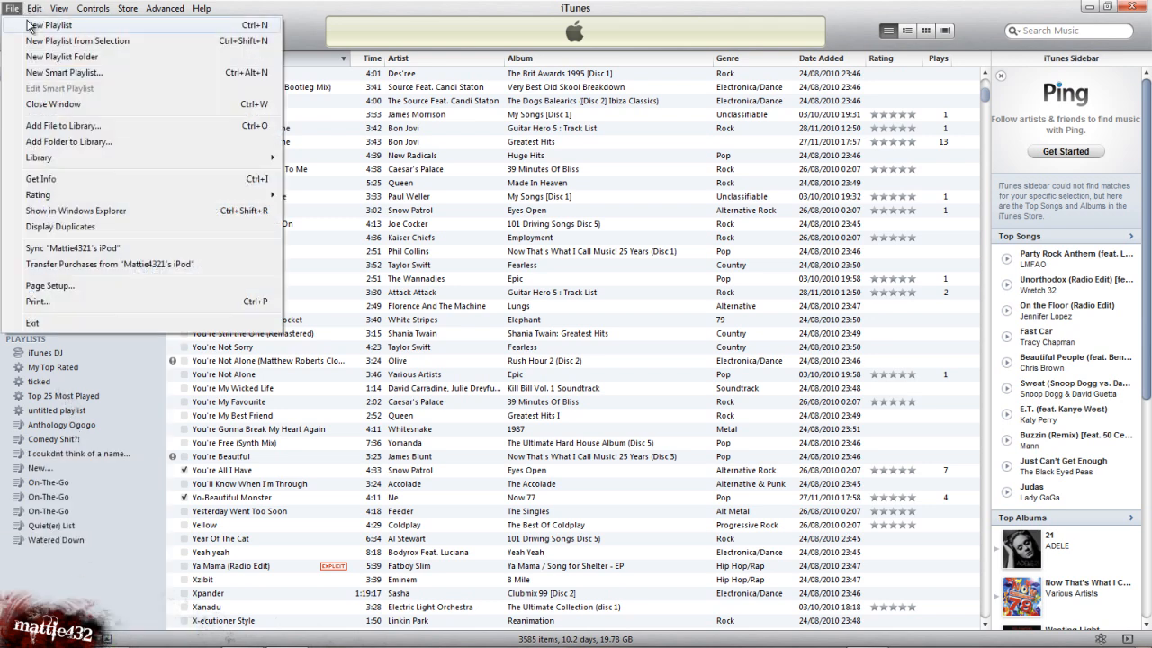
mouse_move(104, 183)
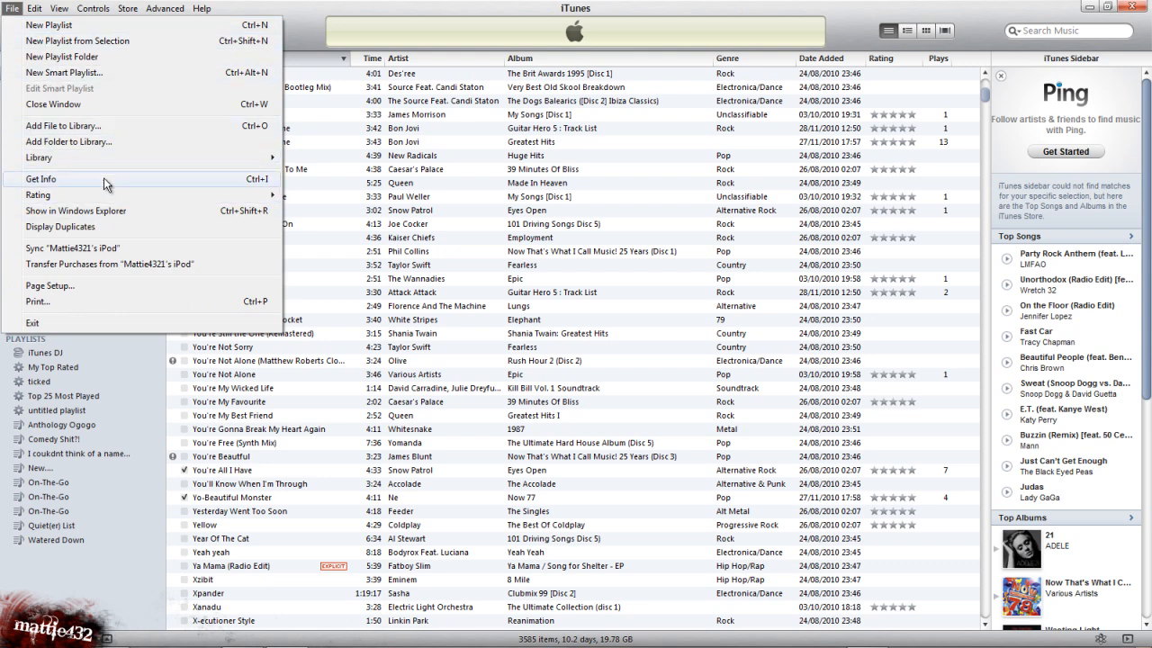
left_click(34, 8)
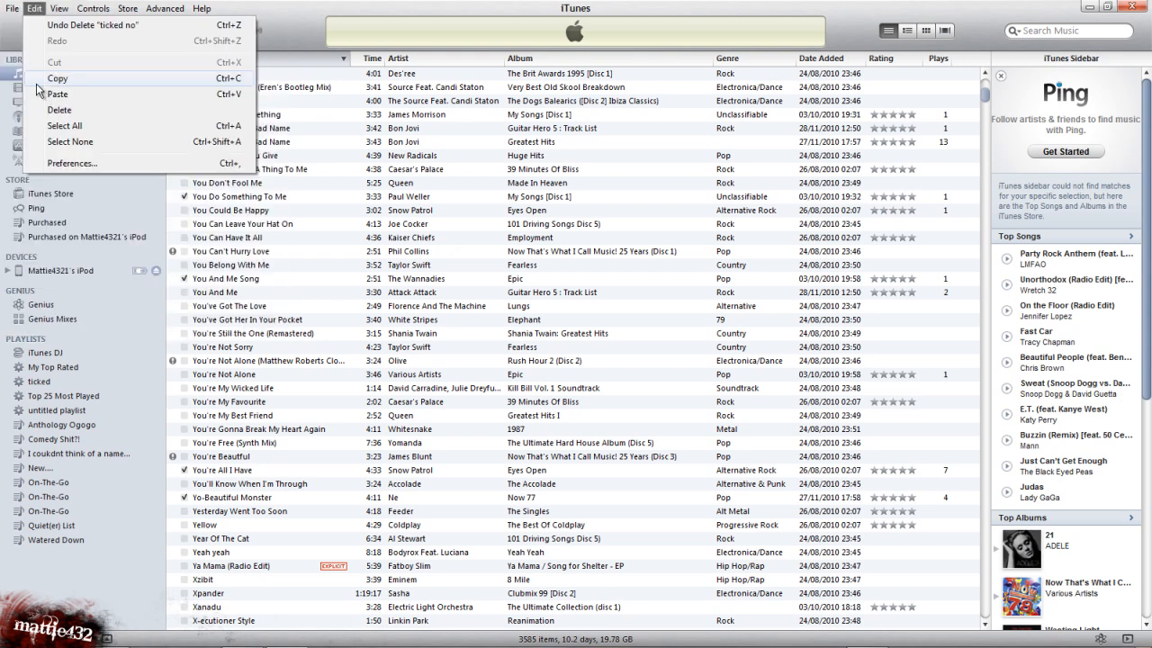
left_click(12, 7)
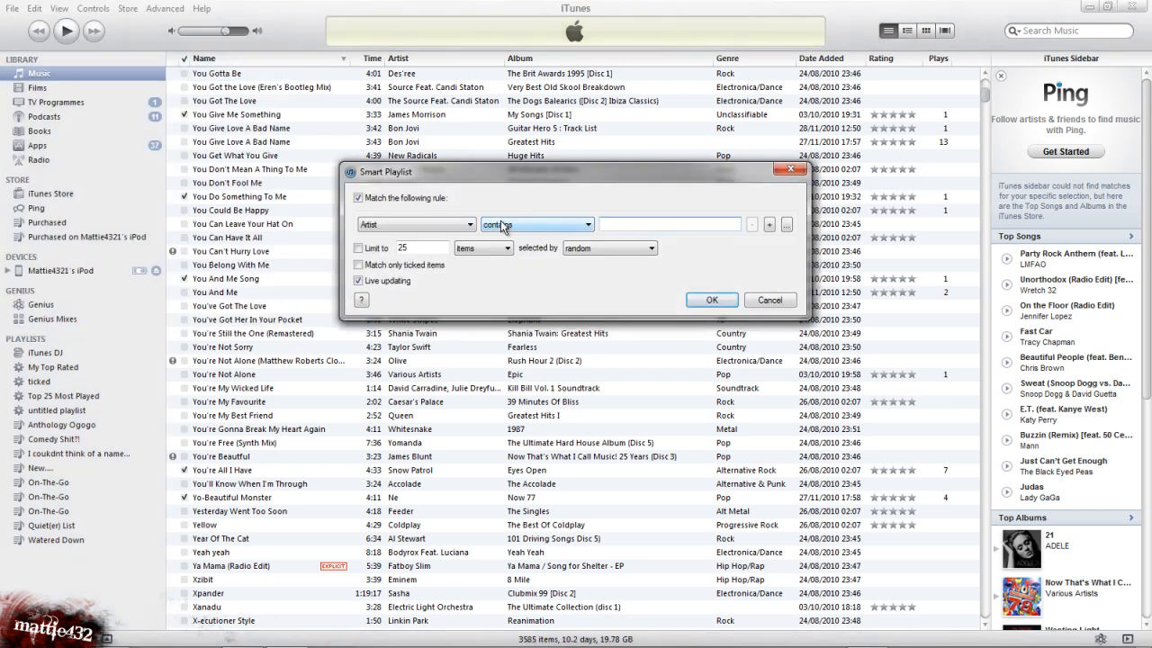
- Set the playlist's single rule to match songs whose Ticked state is true
left_click(414, 223)
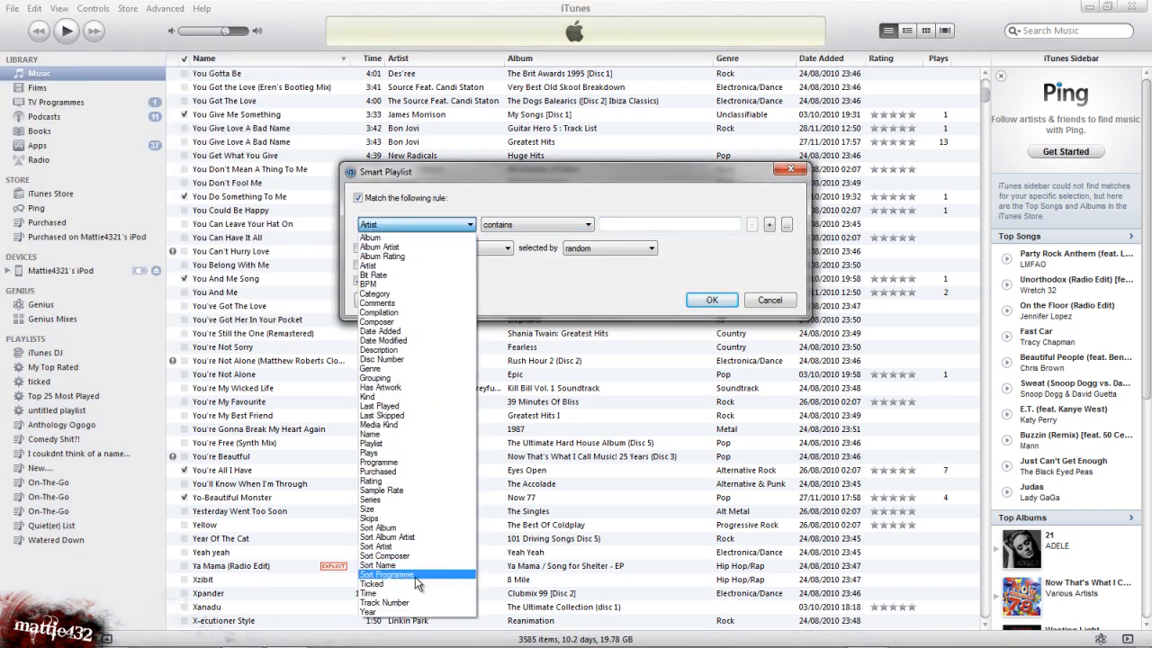
left_click(371, 583)
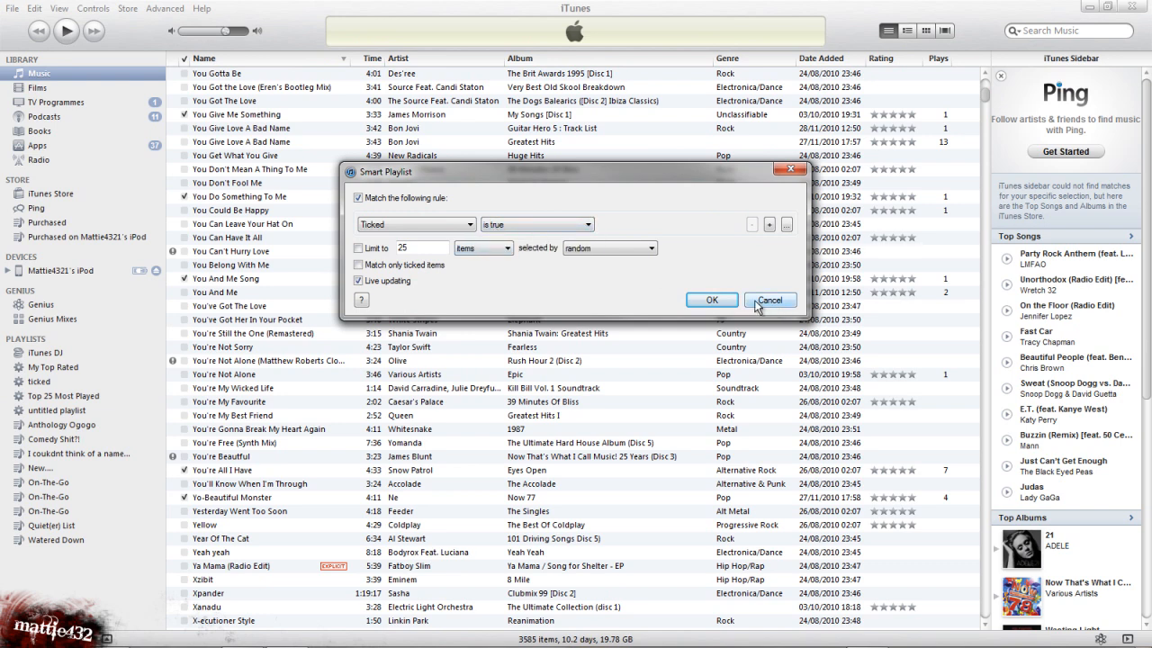
- Confirm the Ticked Songs smart playlist and scroll through its roughly 545 ticked tracks
left_click(711, 299)
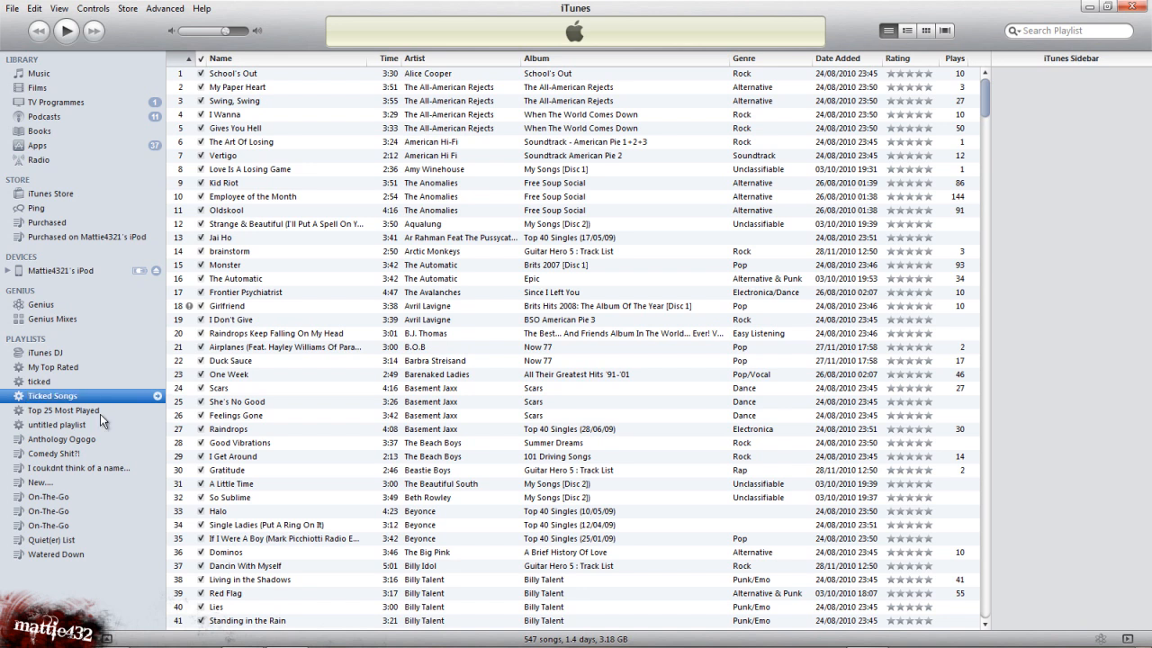
mouse_move(277, 259)
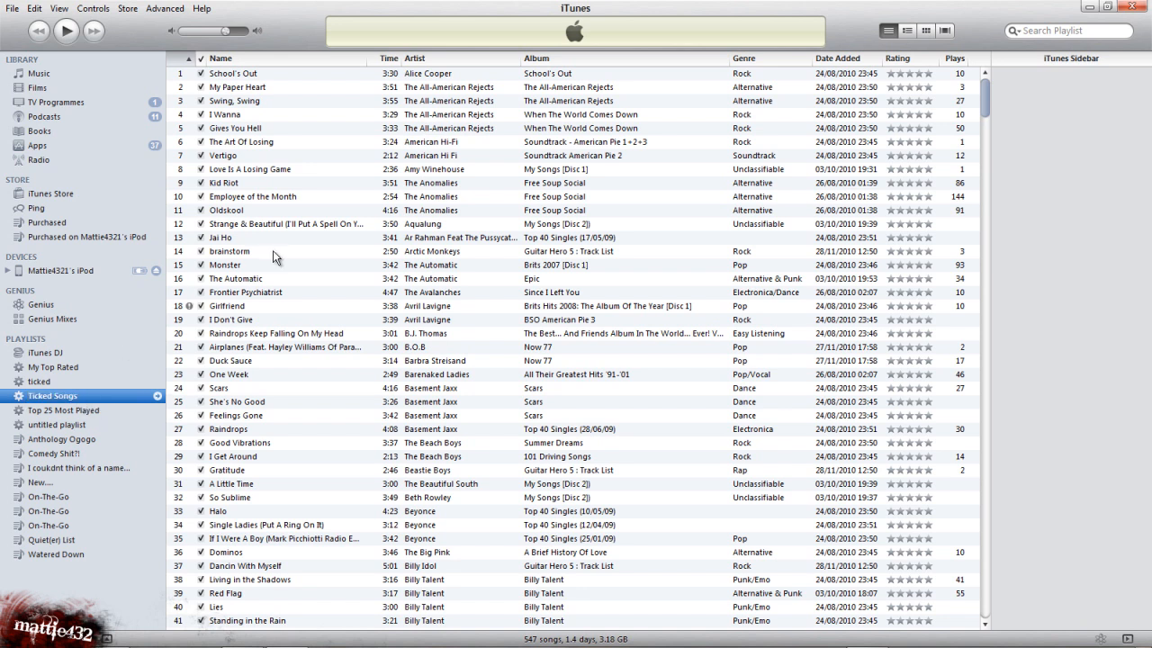
scroll("down", 3)
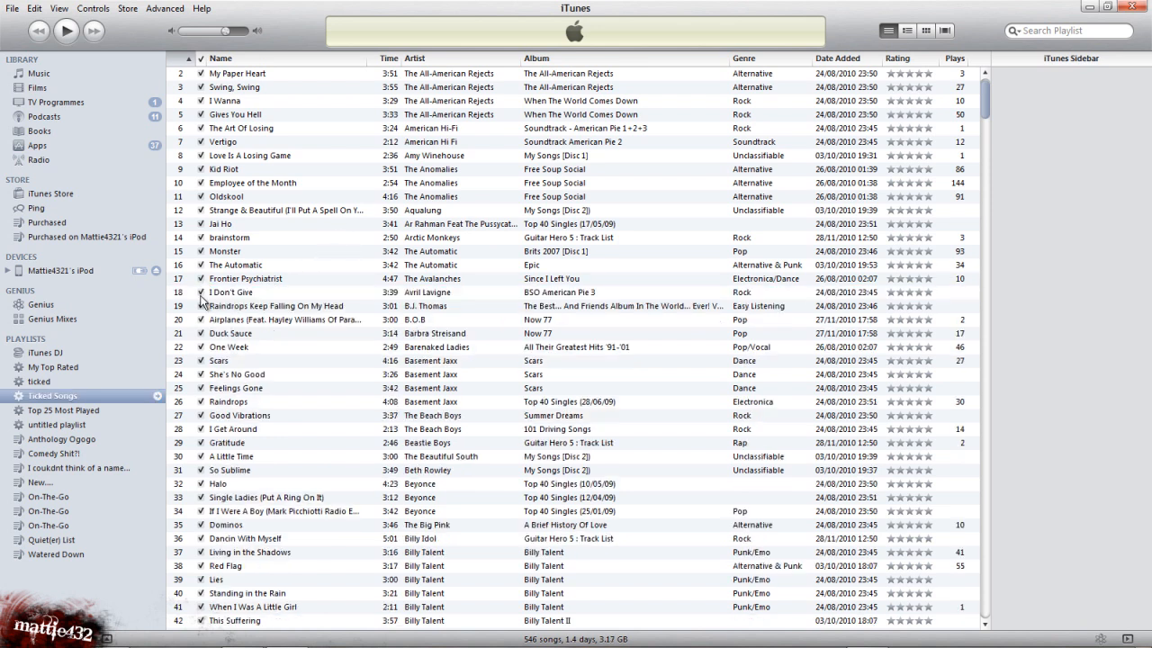
scroll("down", 3)
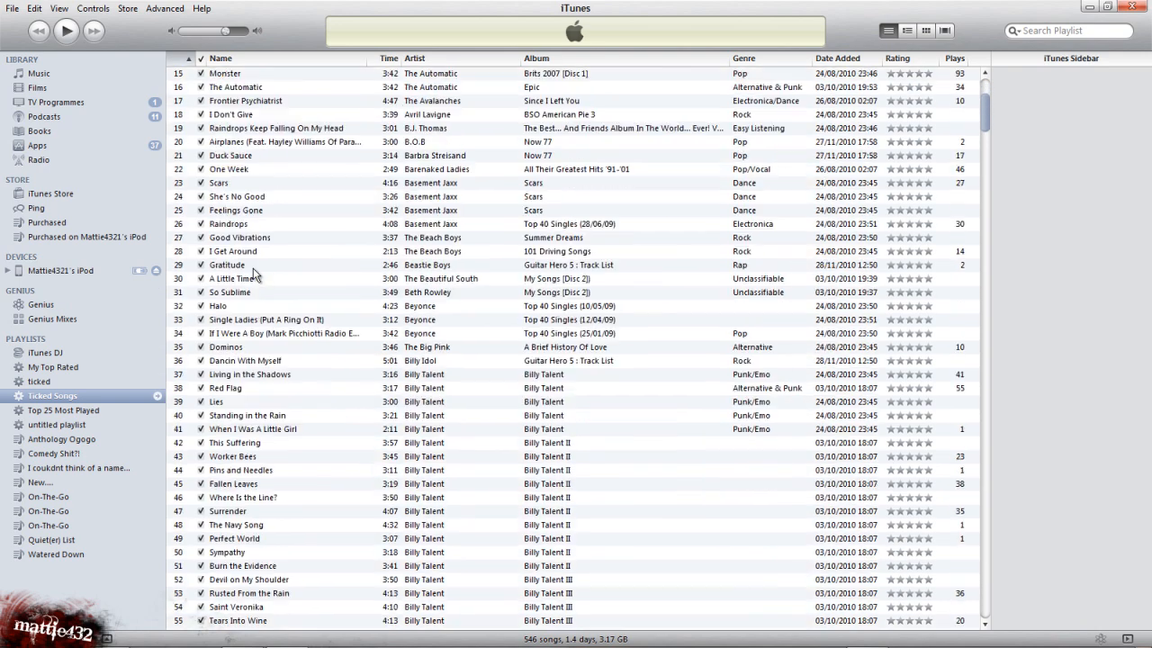
scroll("down", 3)
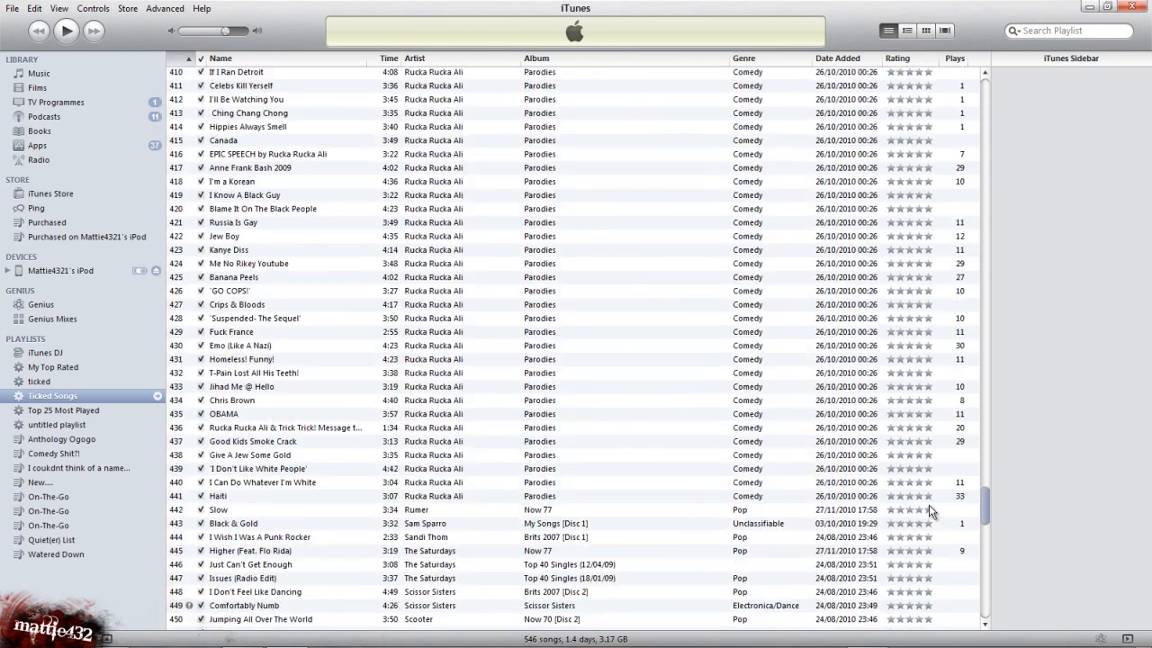
scroll("up", 3)
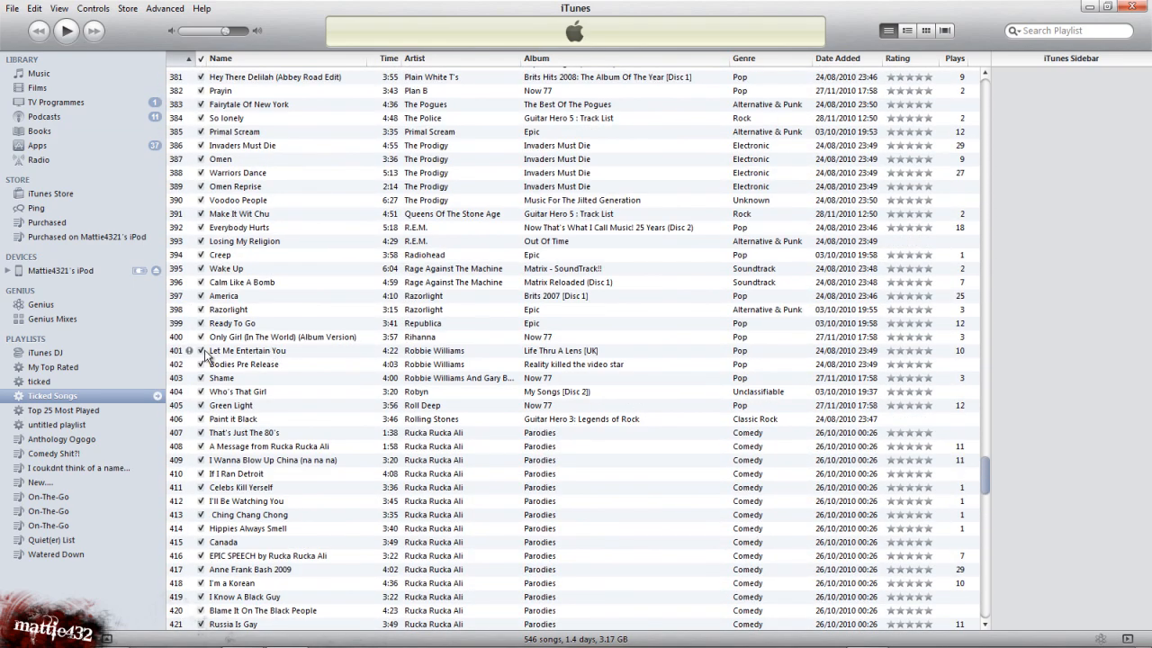
scroll("up", 3)
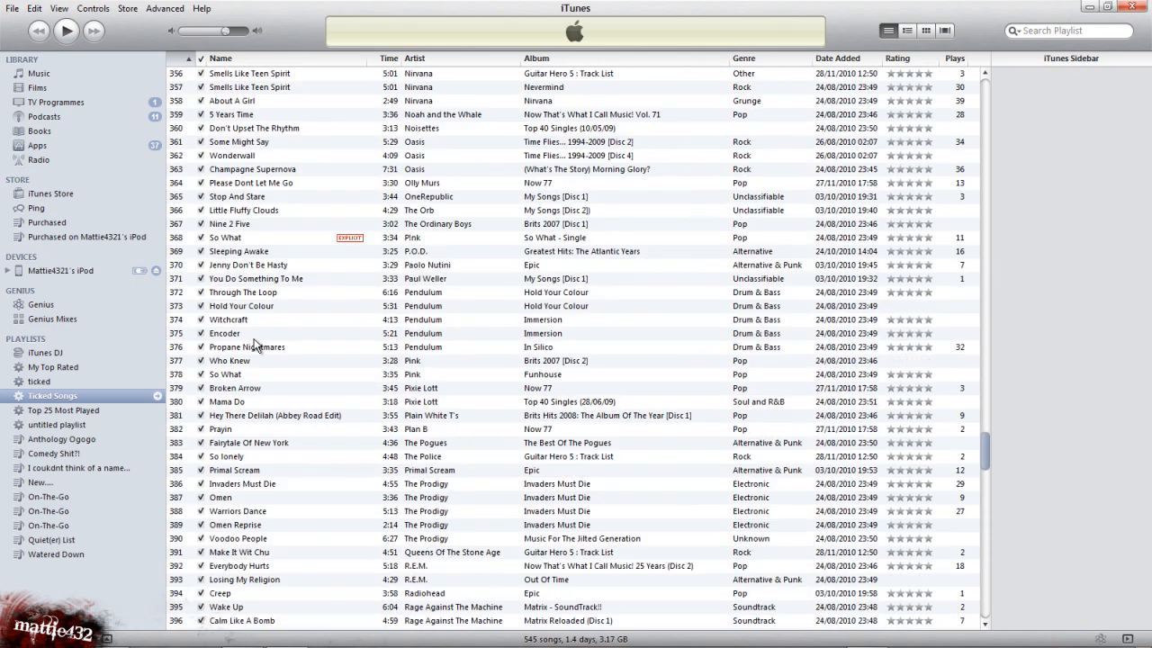
scroll("up", 3)
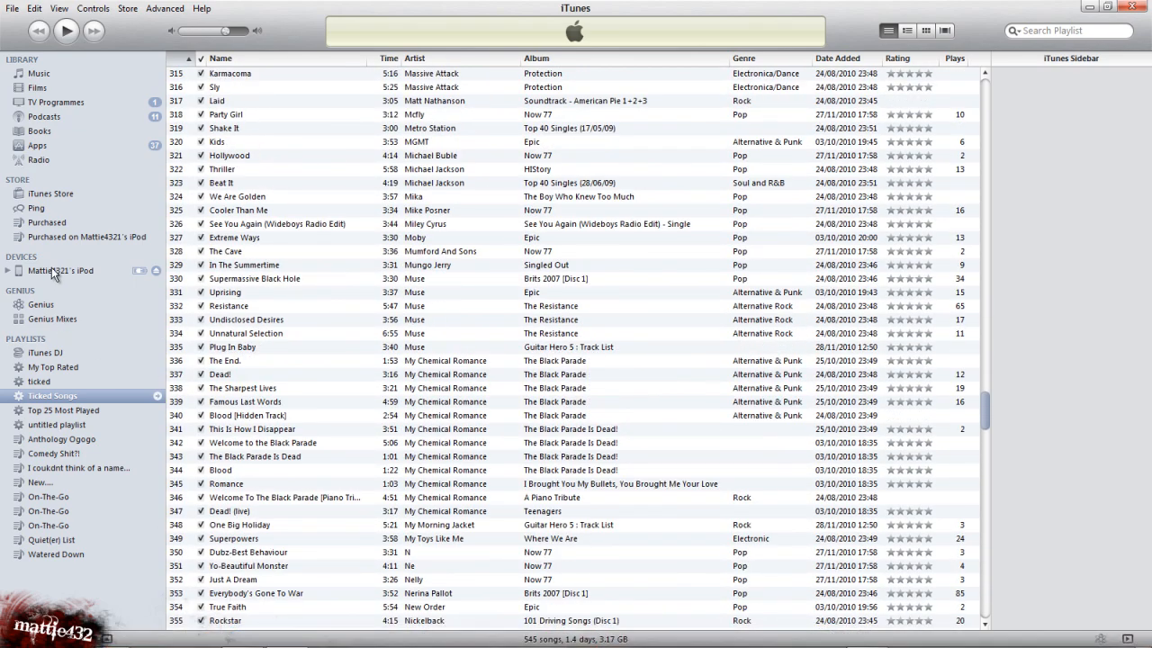
- Show the connected iPod's summary page with syncing limited to ticked songs and videos
left_click(61, 270)
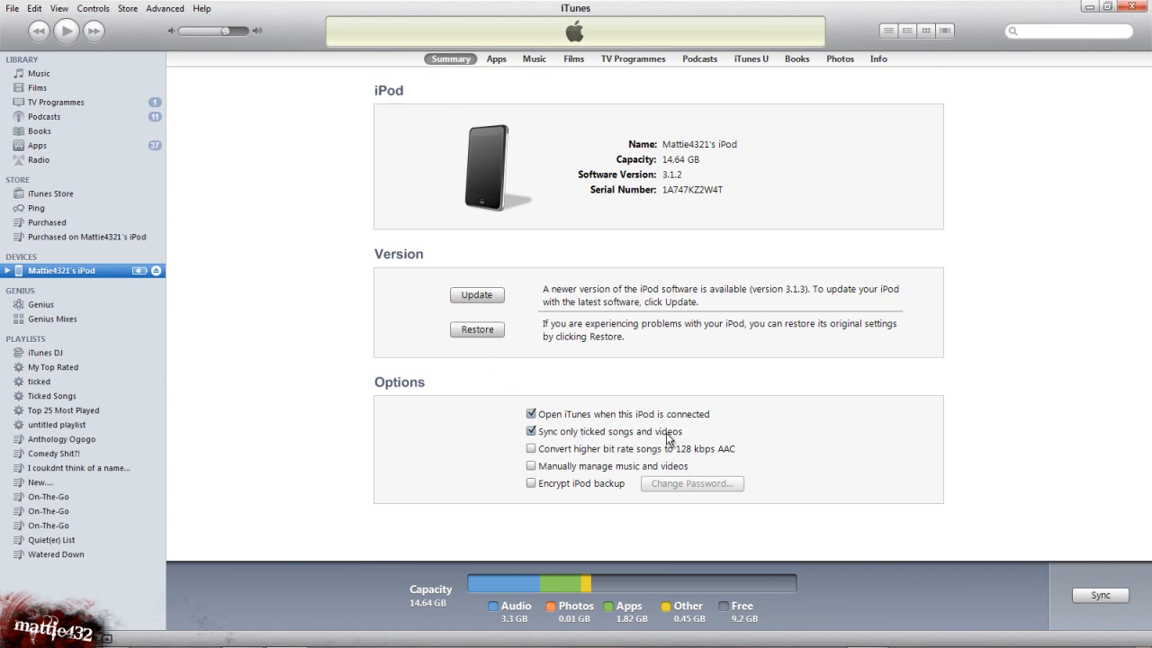
mouse_move(39, 79)
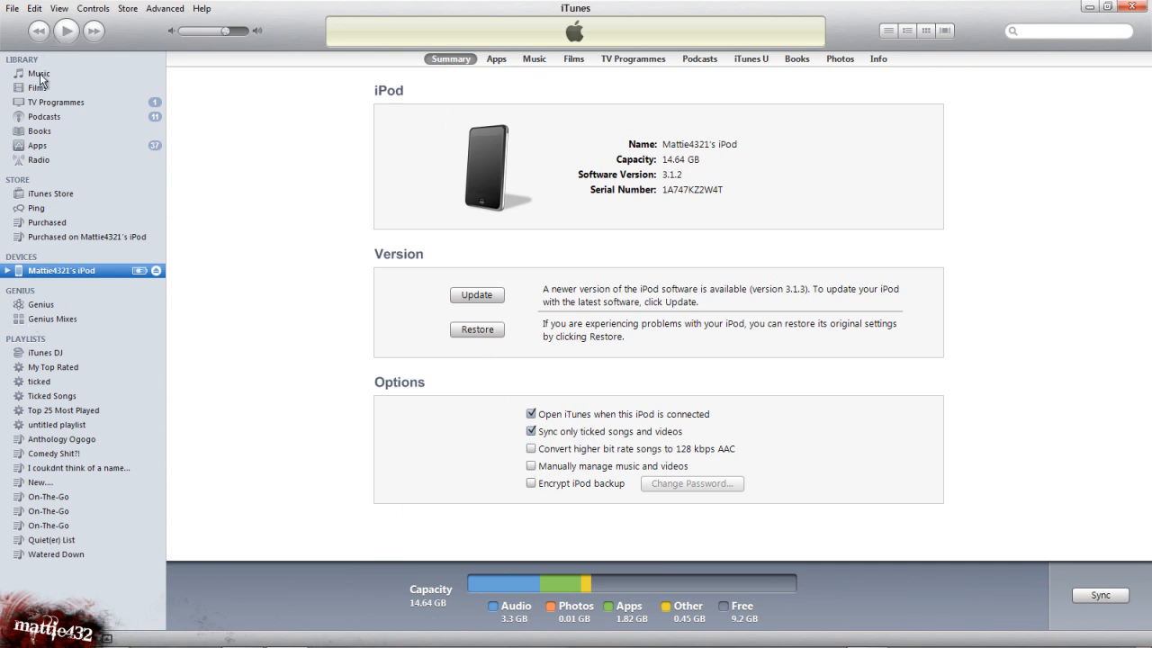
- Switch between the Ticked Songs playlist and the full Music library, ending on the whole library
left_click(38, 72)
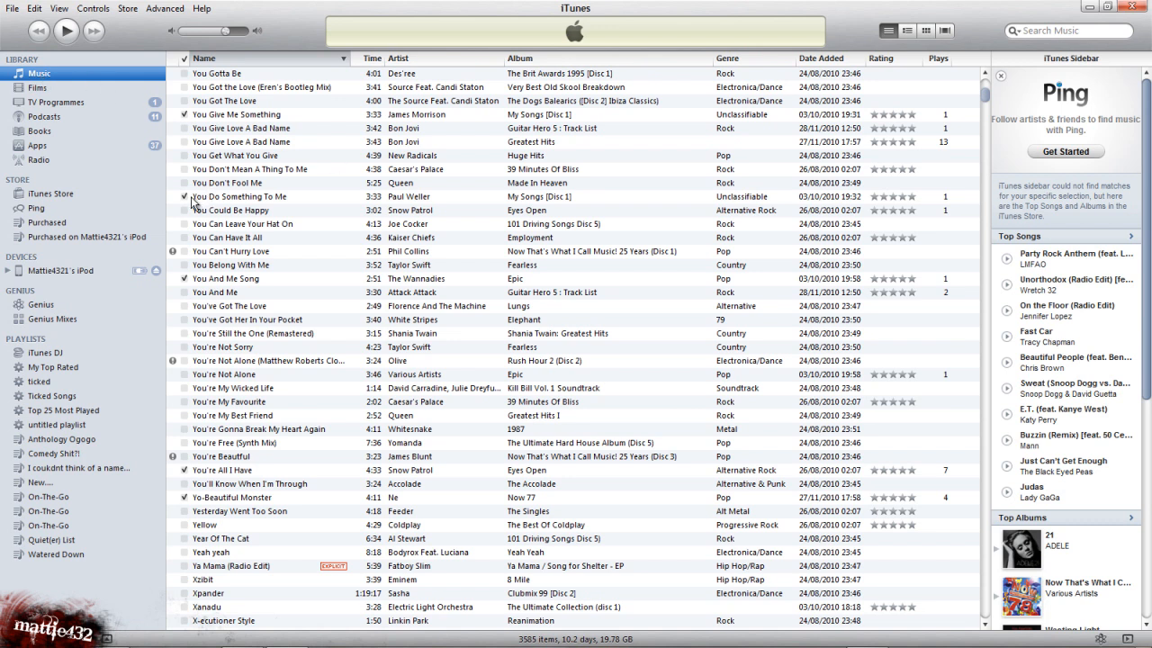
mouse_move(367, 267)
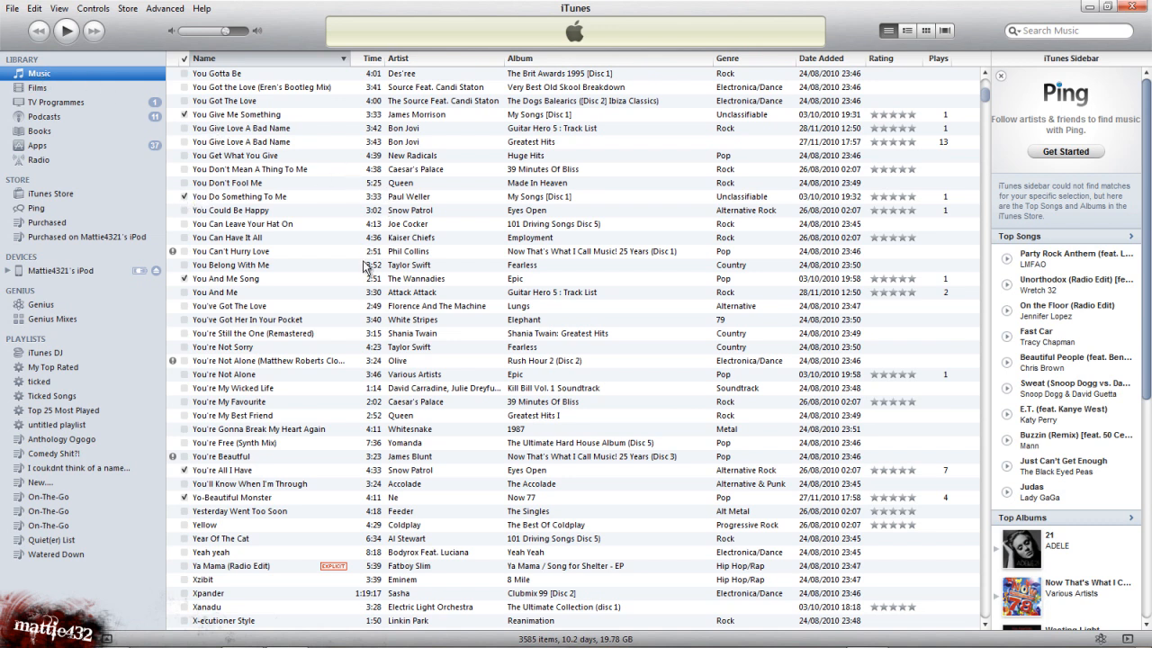
mouse_move(135, 403)
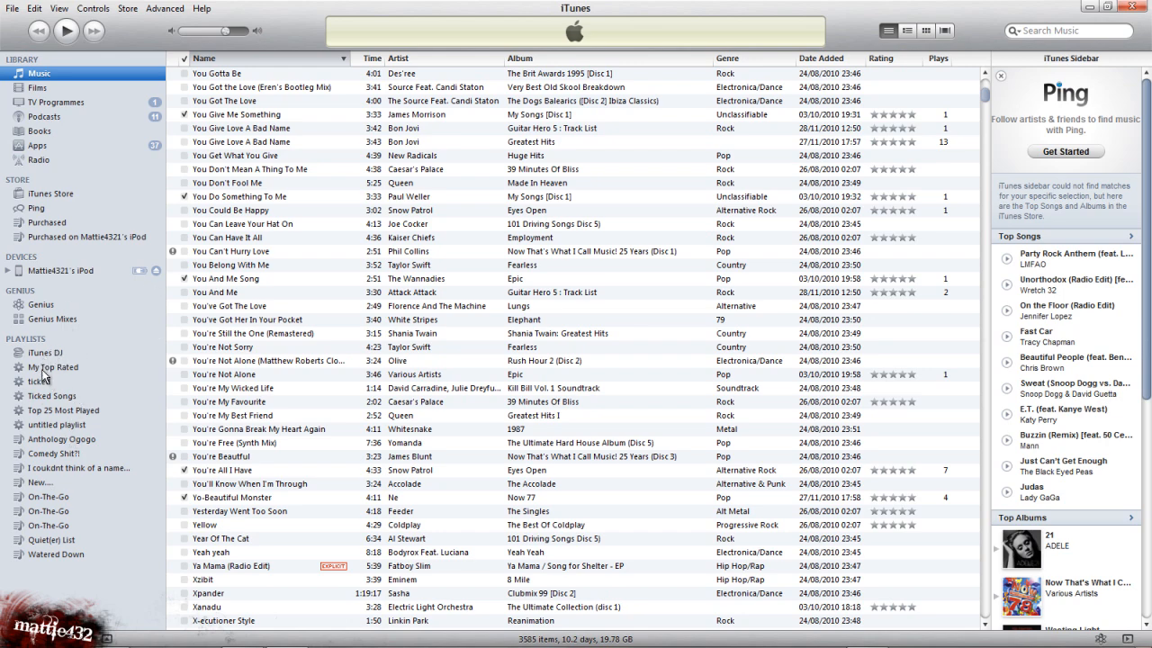
left_click(52, 396)
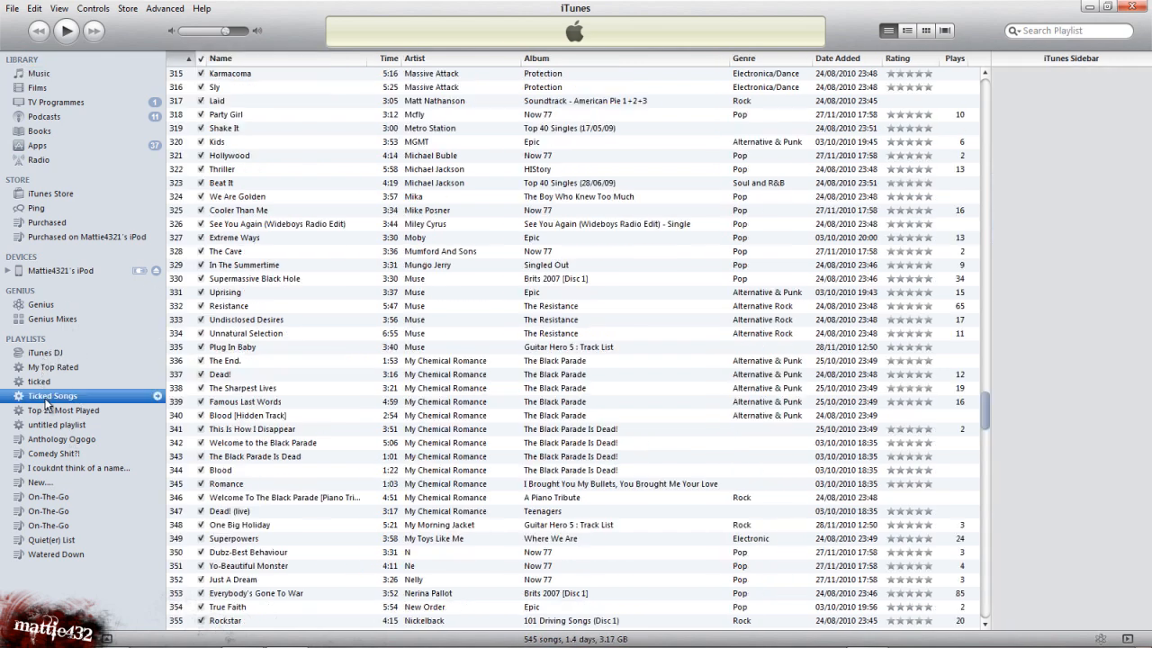
scroll("up", 3)
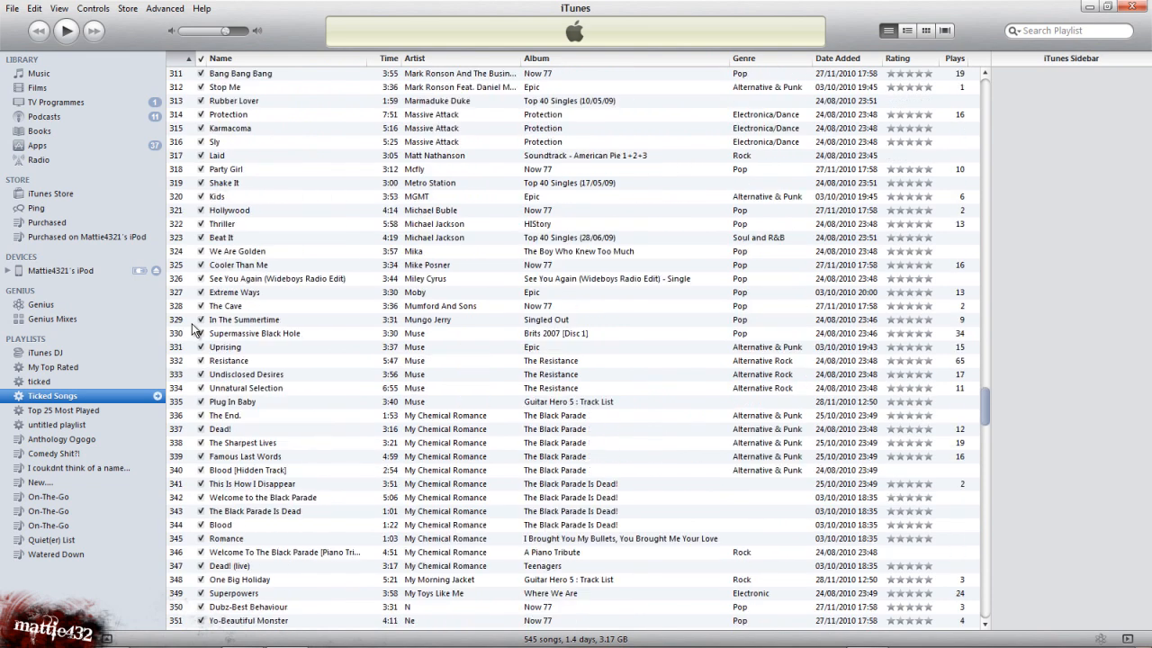
scroll("up", 3)
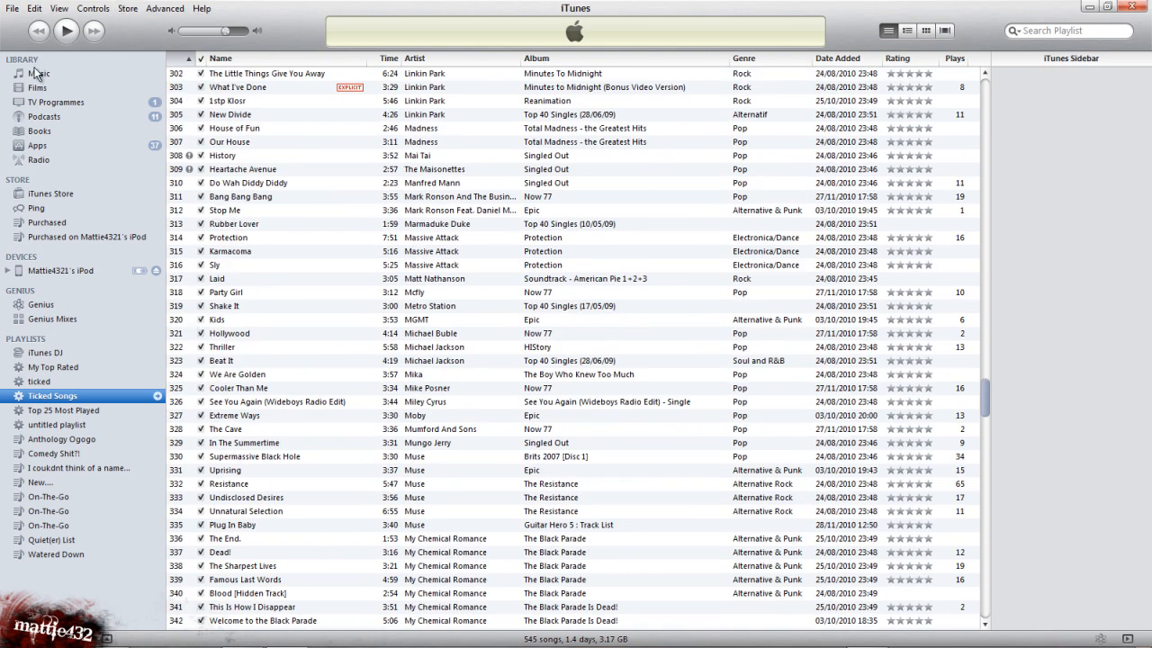
left_click(40, 72)
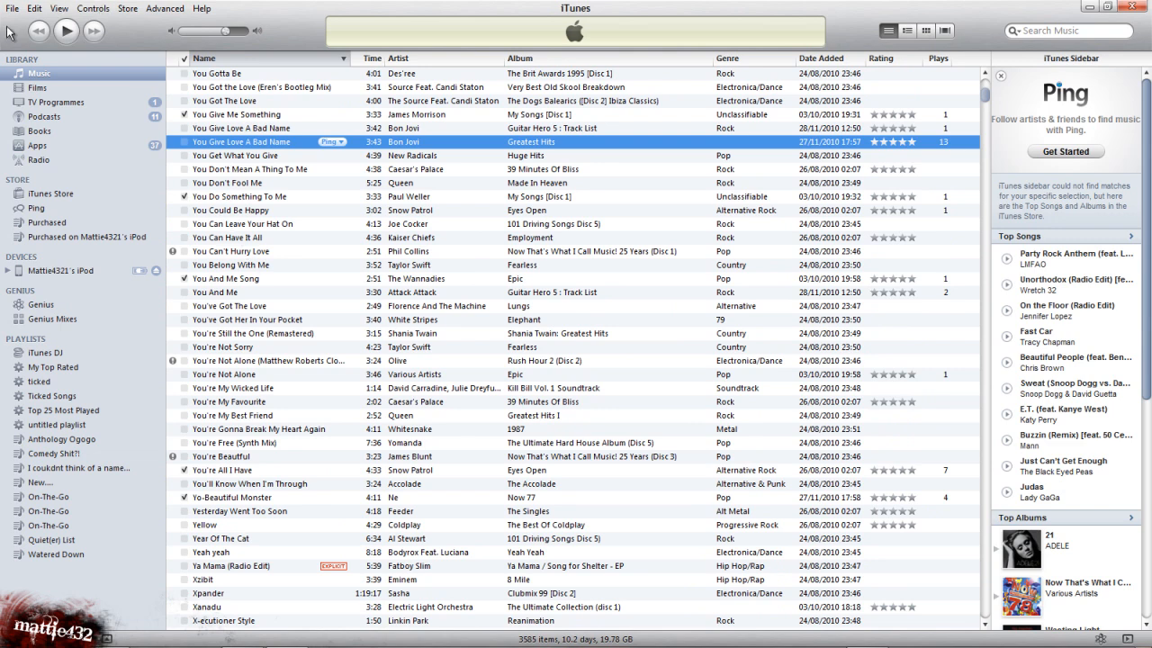
- Create a second smart playlist whose rule is Ticked is false, listing about 3057 unticked songs
left_click(10, 8)
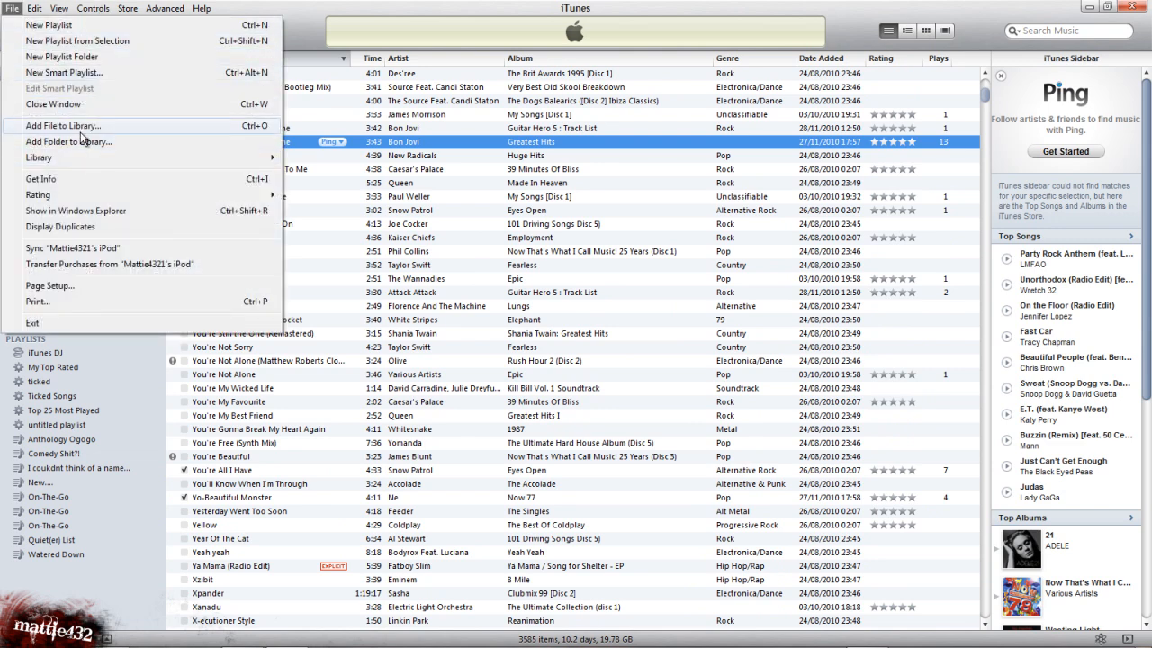
mouse_move(82, 56)
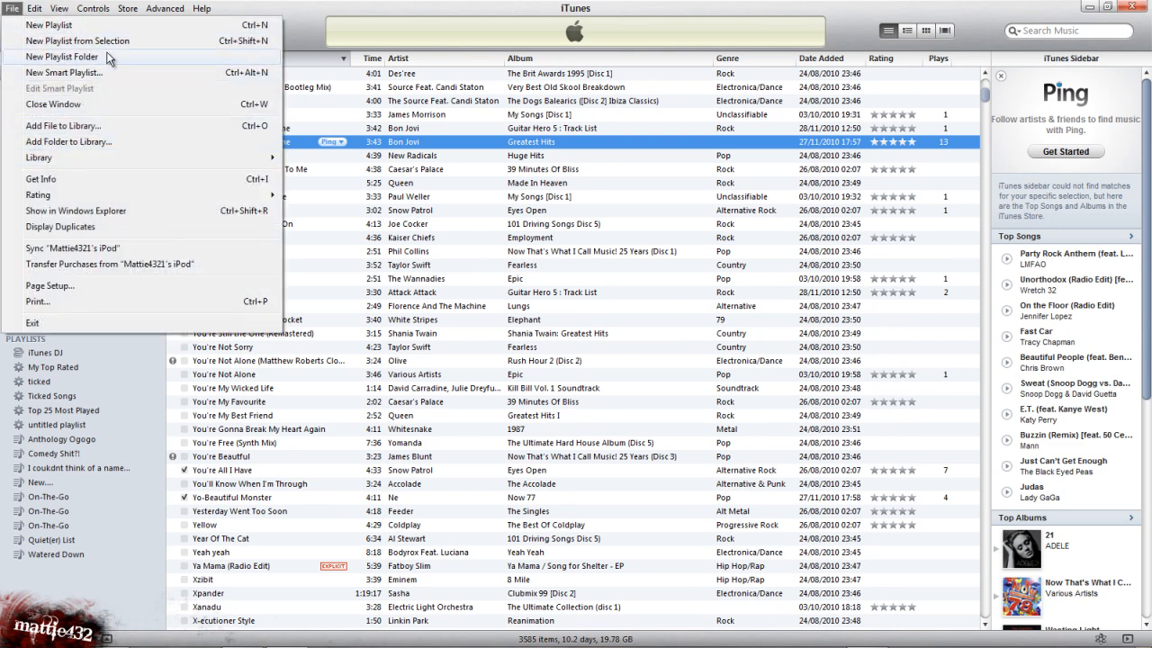
left_click(64, 72)
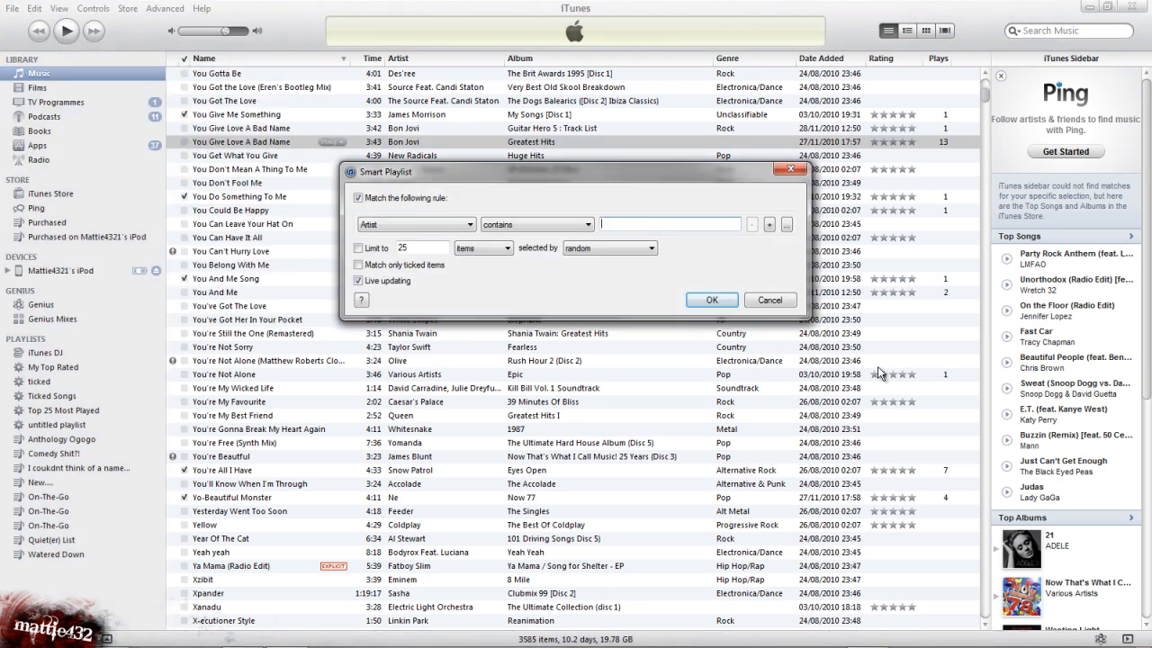
left_click(414, 223)
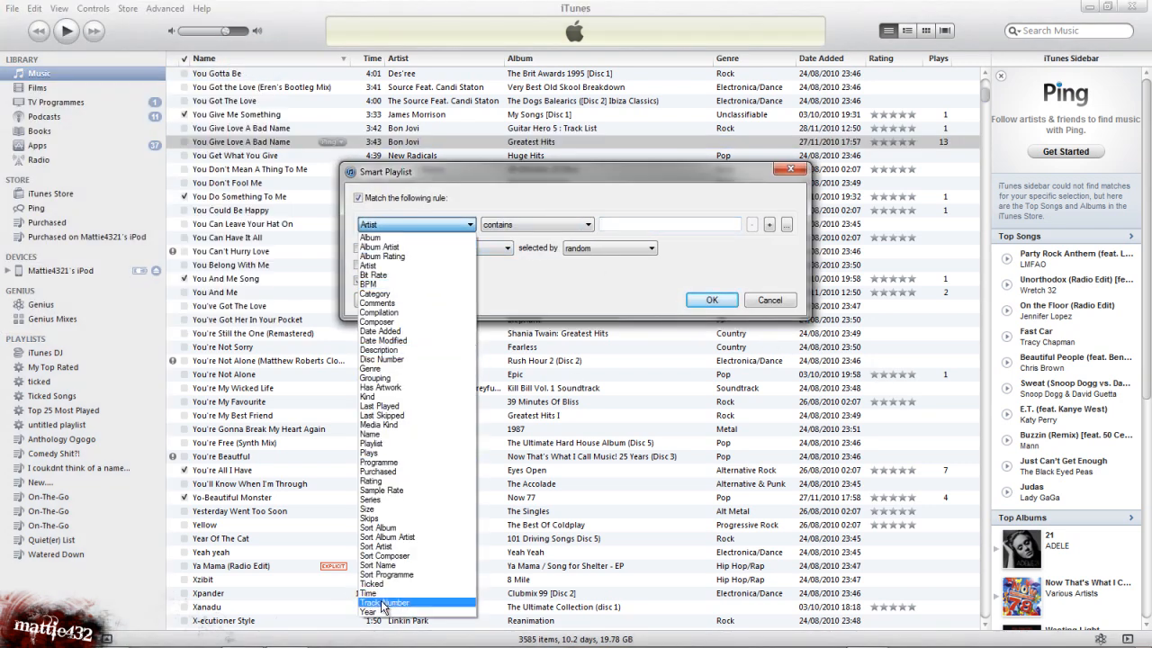
left_click(370, 601)
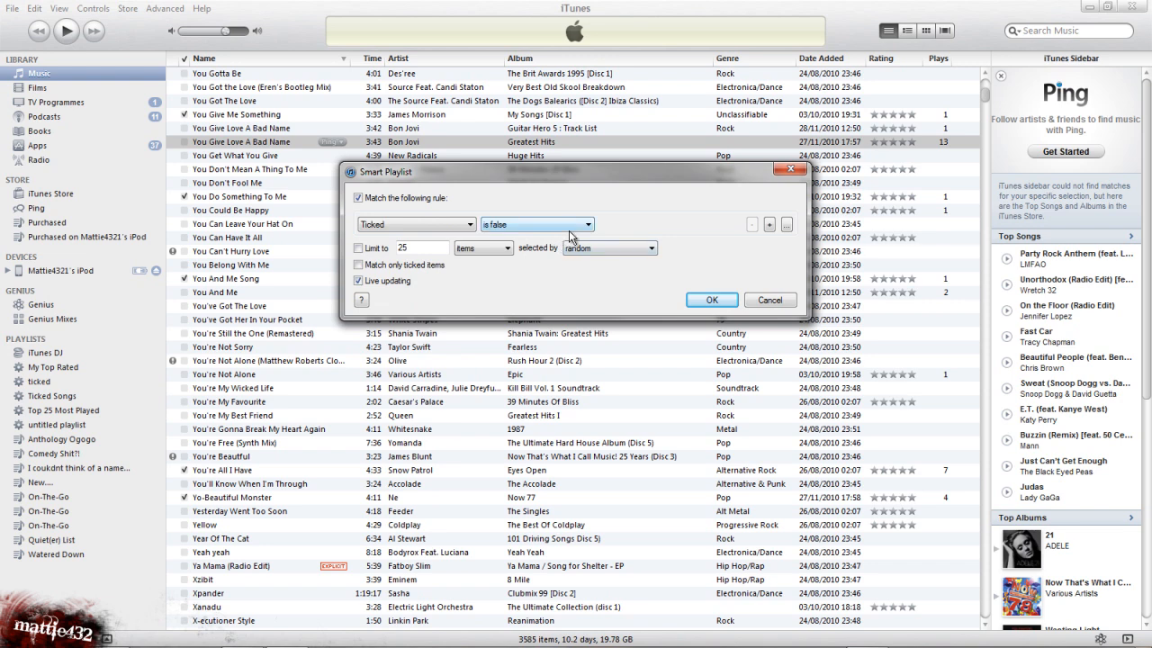
left_click(711, 299)
type("NOt Ticked")
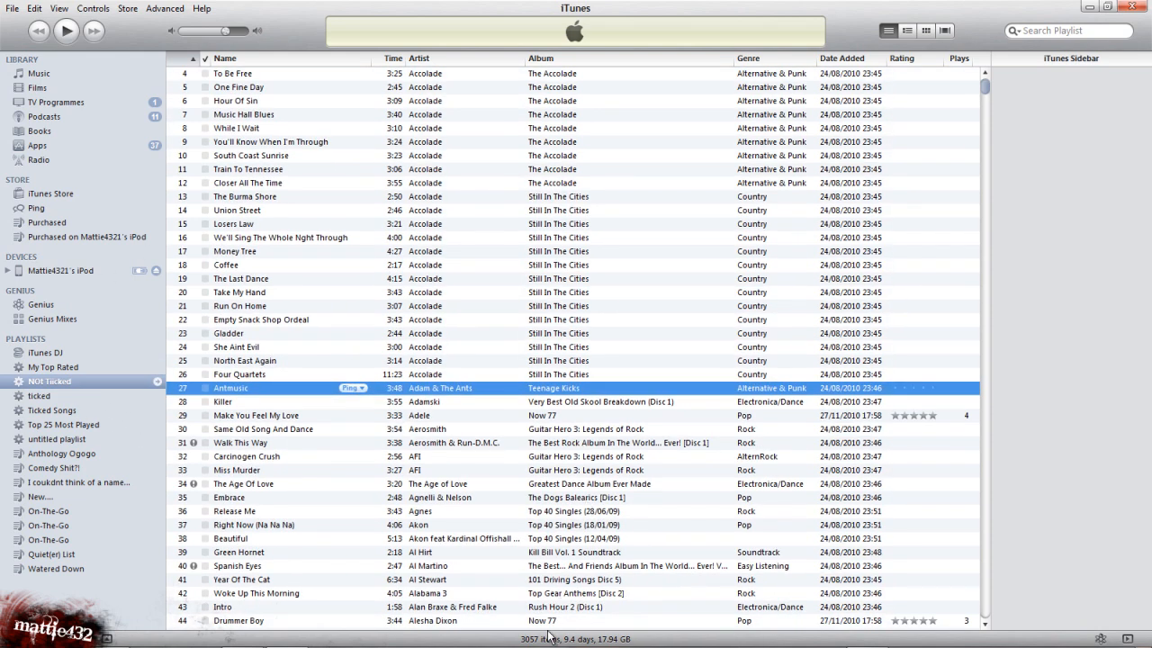
- Select all 3057 songs in the unticked playlist with Ctrl+A, ready for bulk removal
scroll("down", 3)
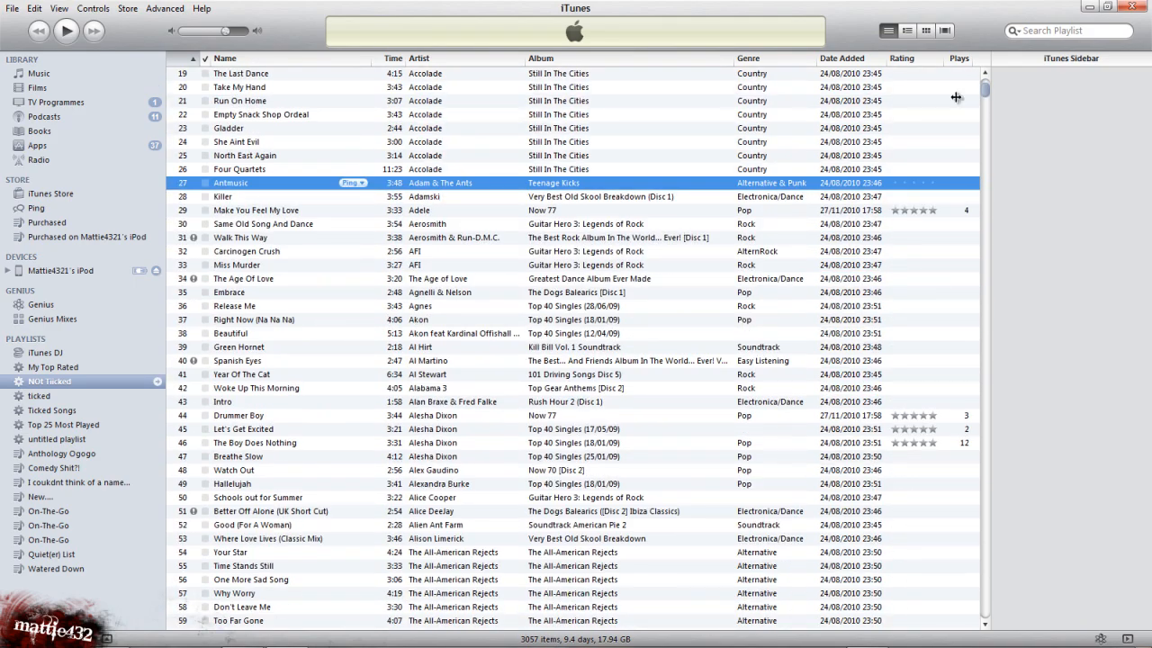
scroll("down", 3)
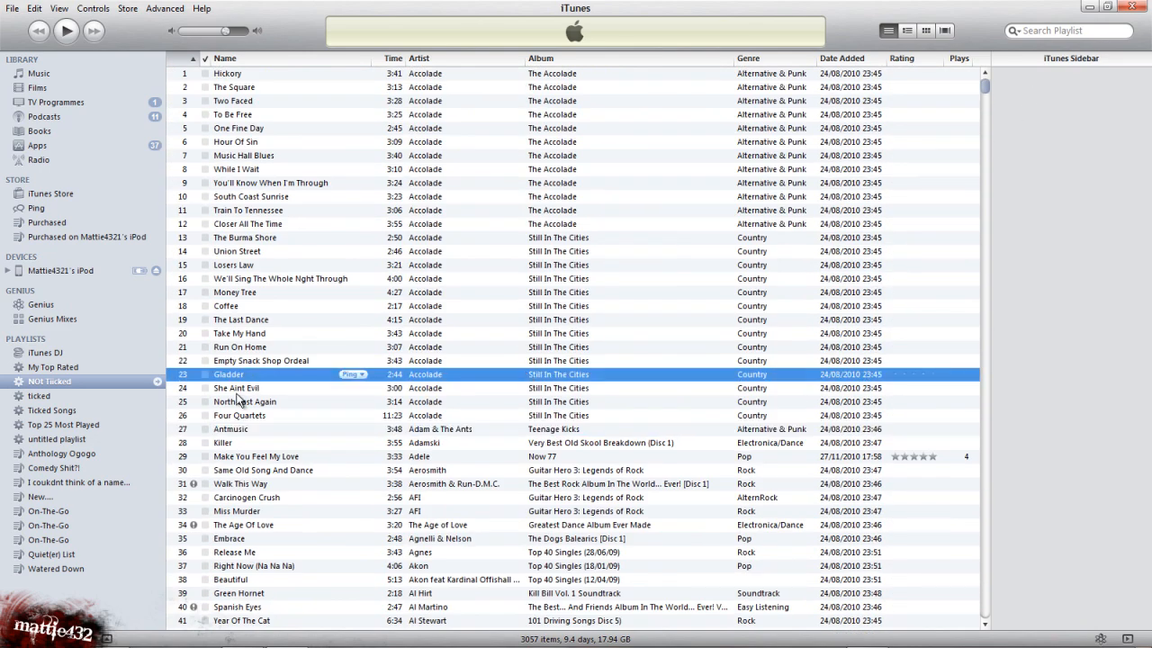
scroll("down", 3)
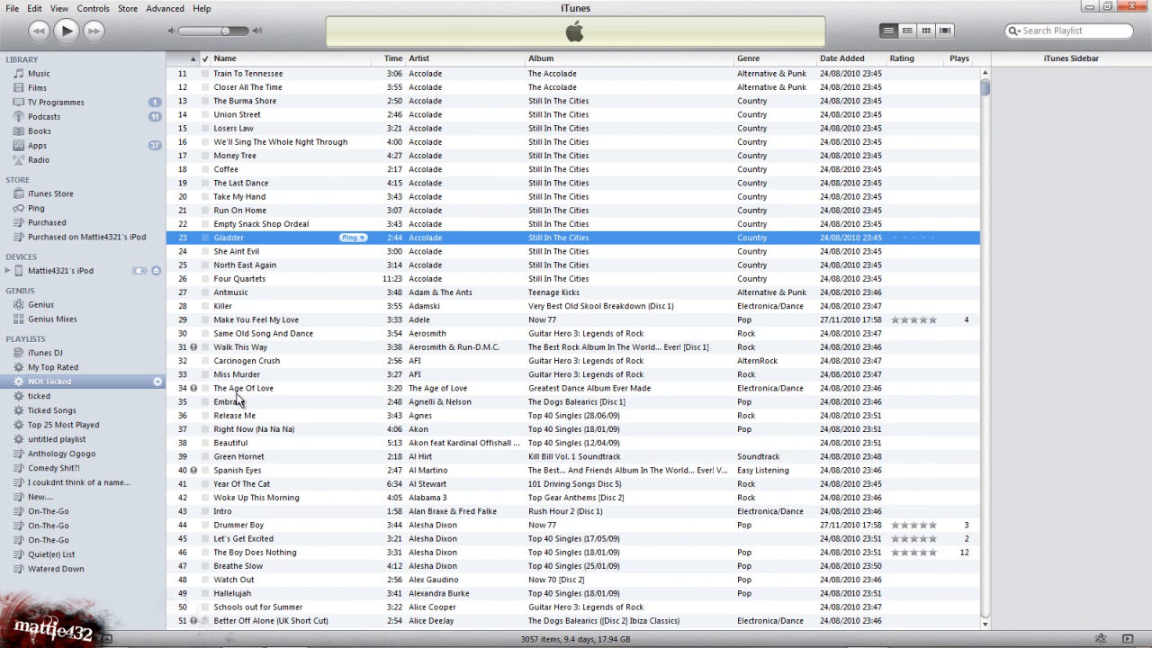
key("ctrl+a")
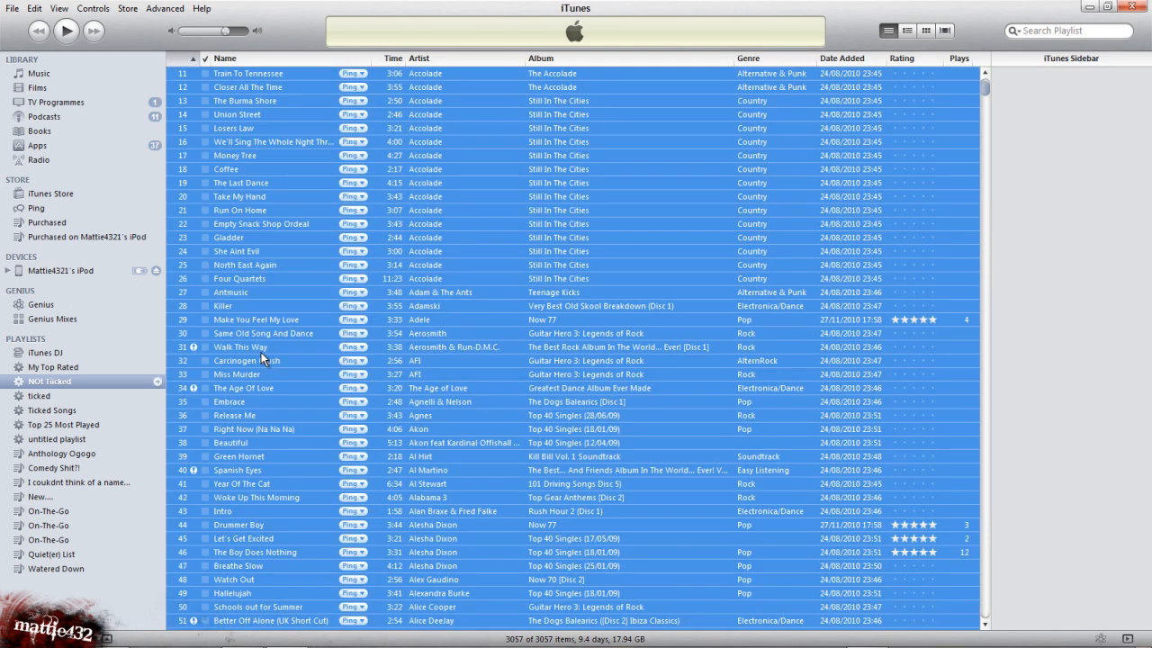
right_click(270, 360)
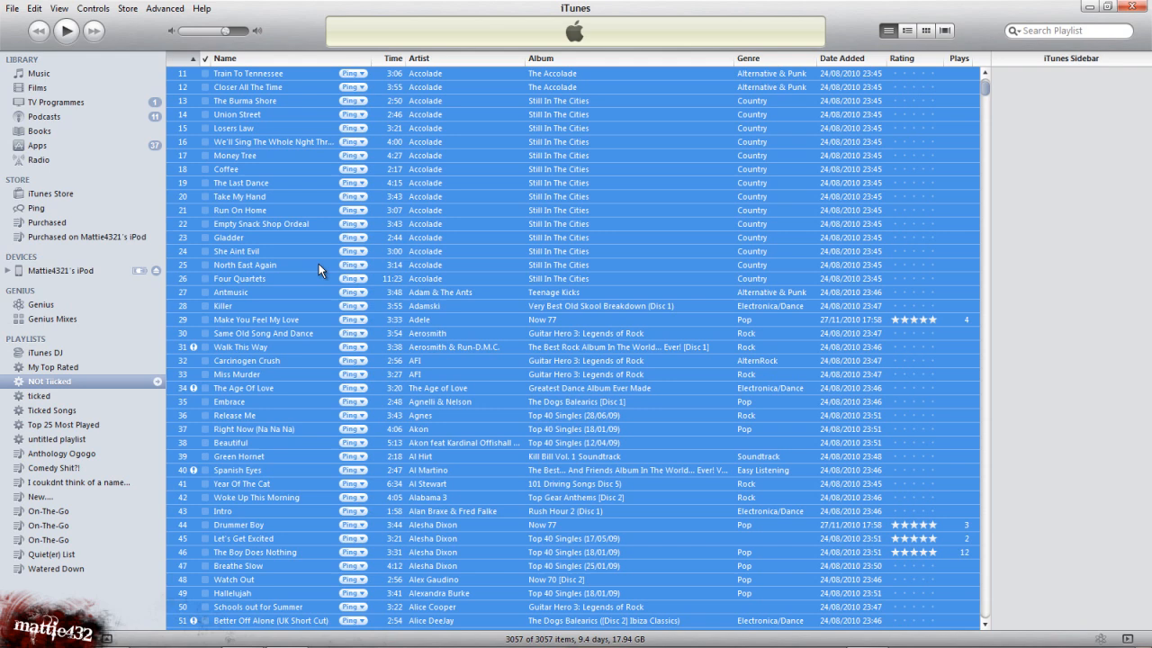
- Remove all selected unticked songs from the library and confirm the removal
key("Delete")
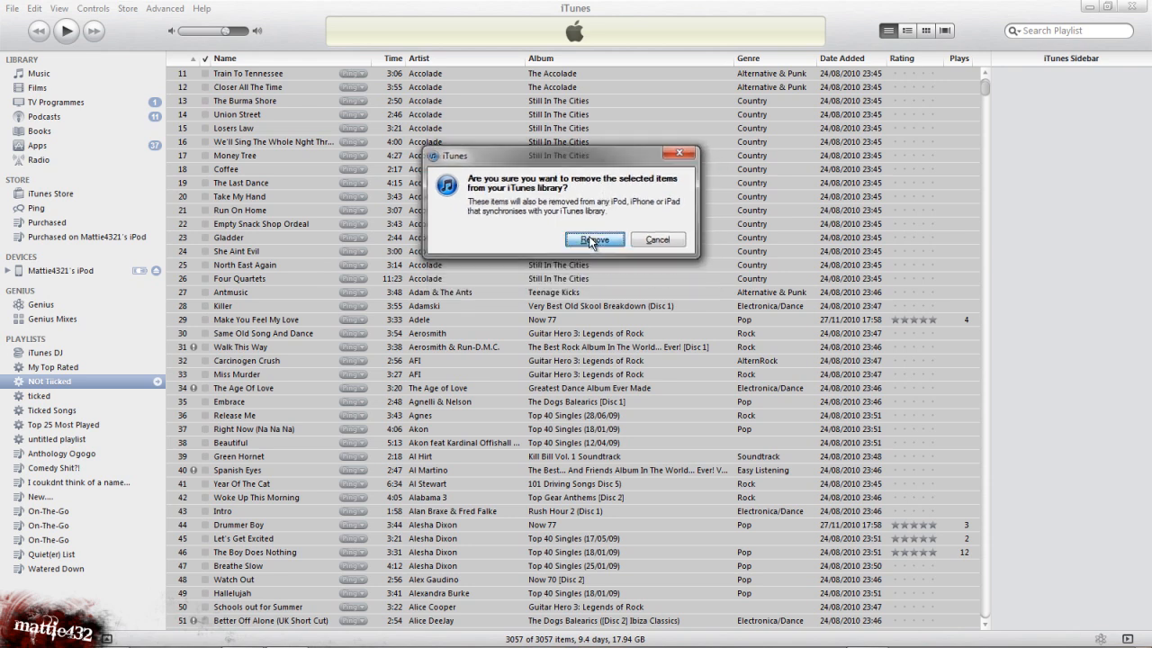
left_click(594, 238)
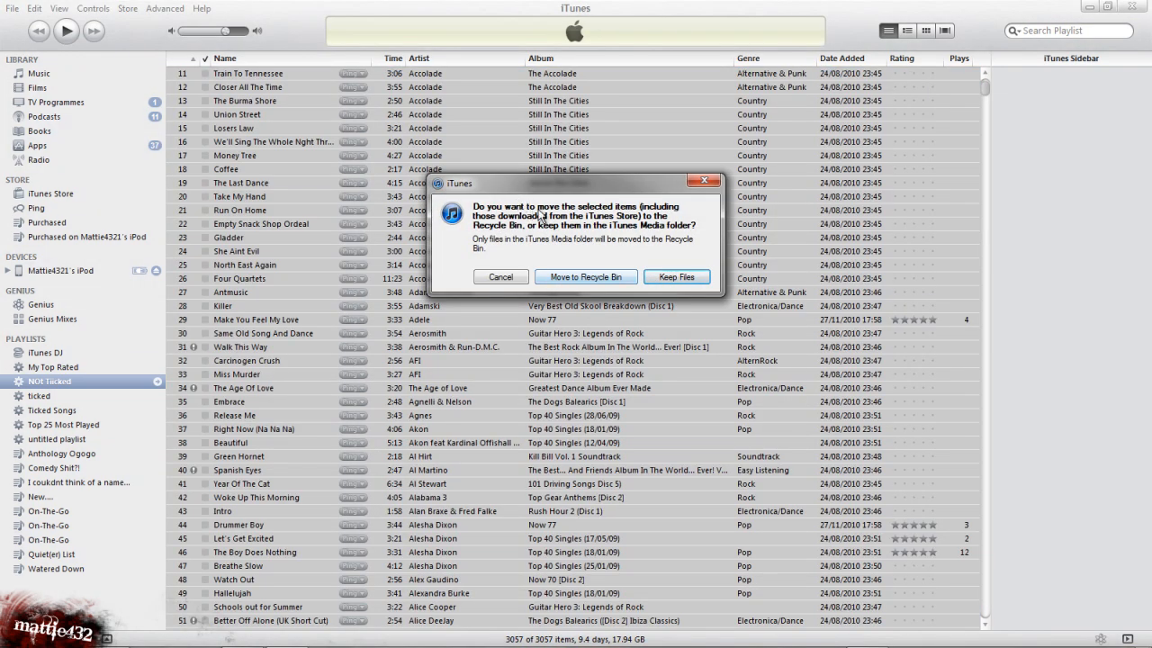
mouse_move(585, 278)
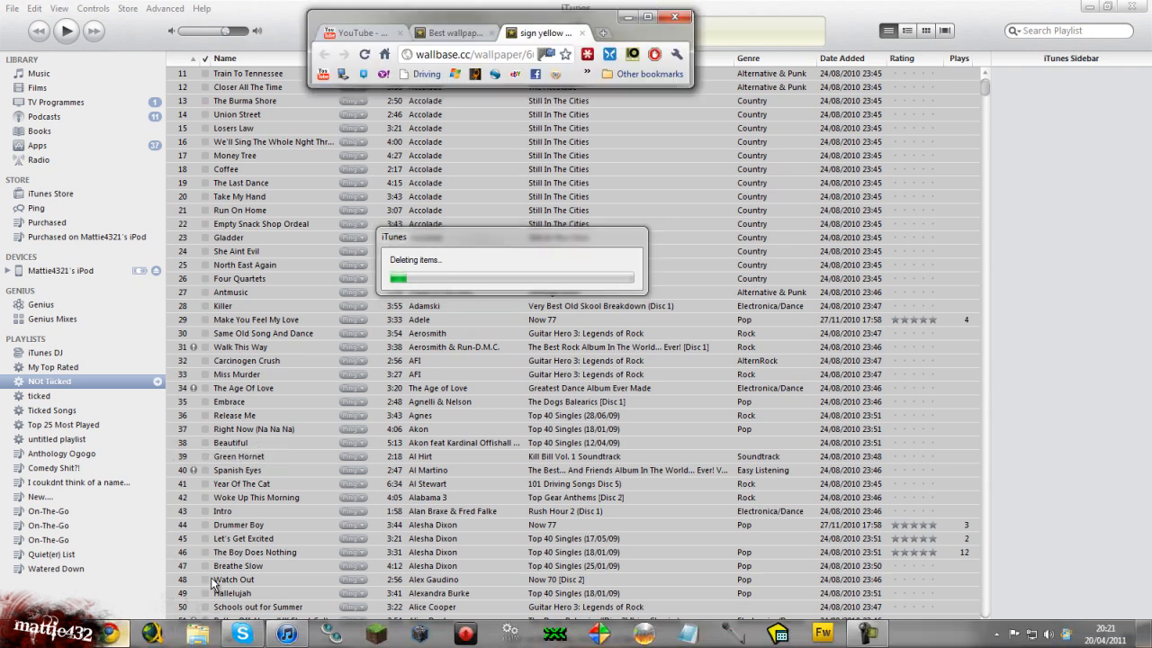
- Switch to the browser, maximise it and scroll down my YouTube channel page to the suggestions box
left_click(358, 32)
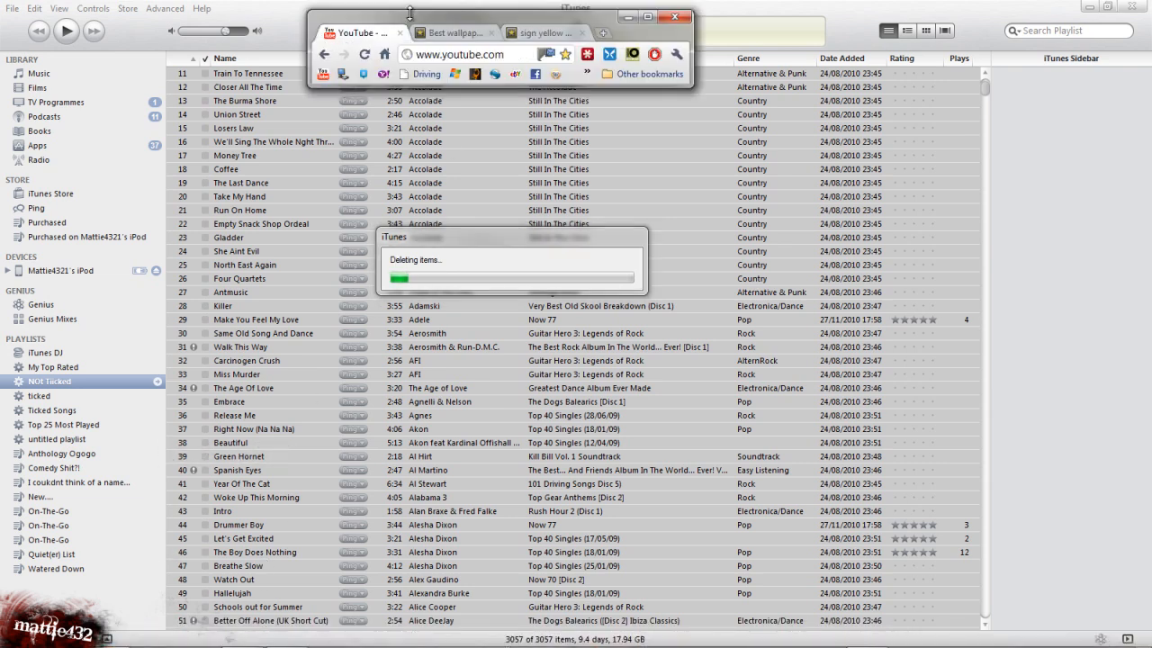
left_click(647, 17)
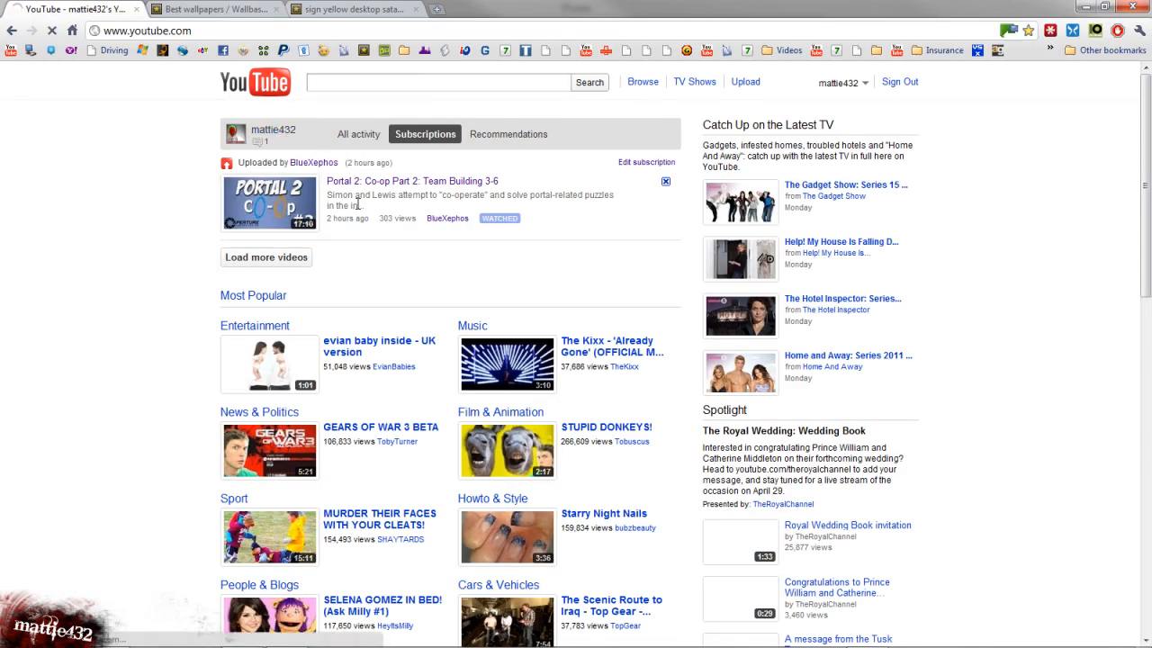
left_click(273, 129)
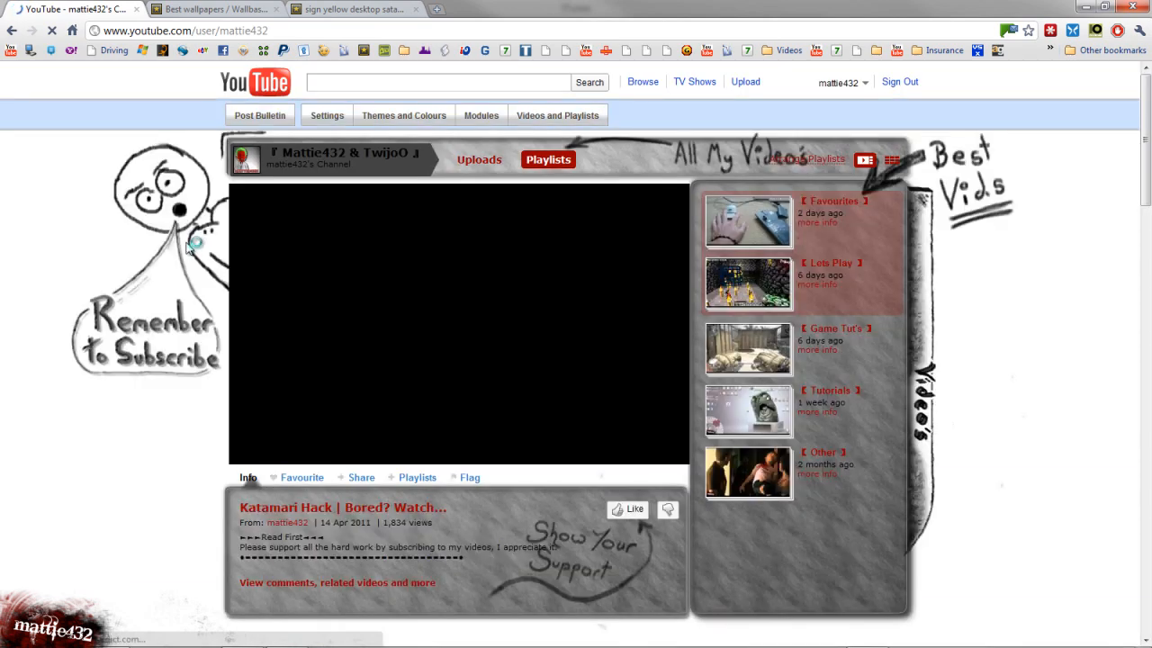
scroll("down", 3)
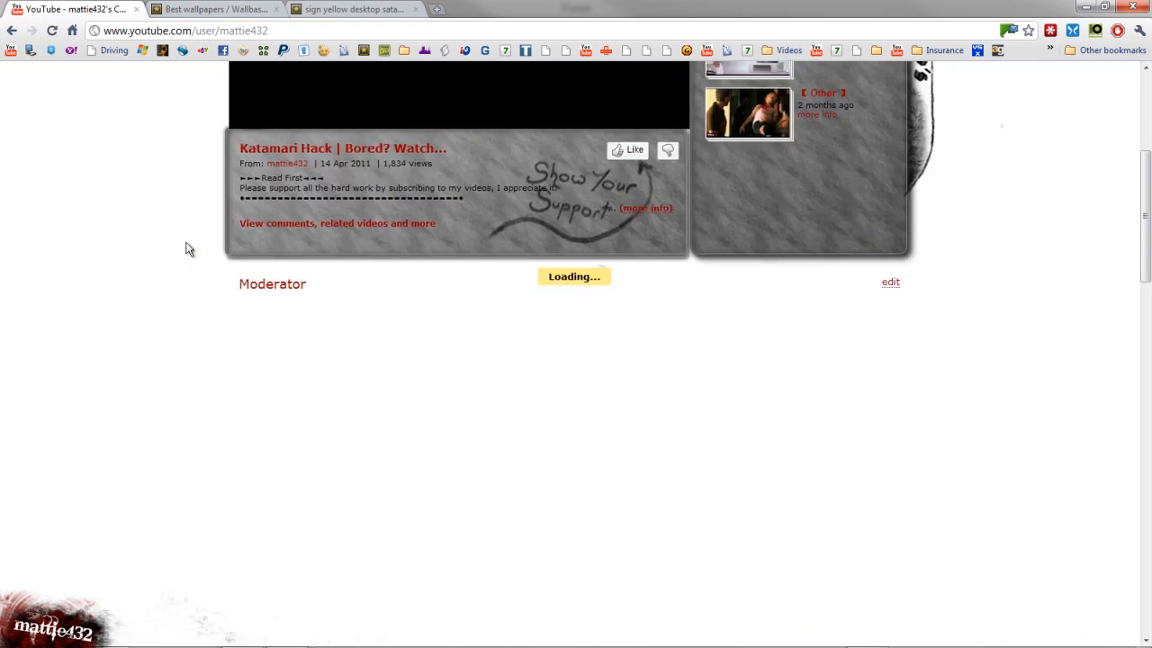
scroll("down", 3)
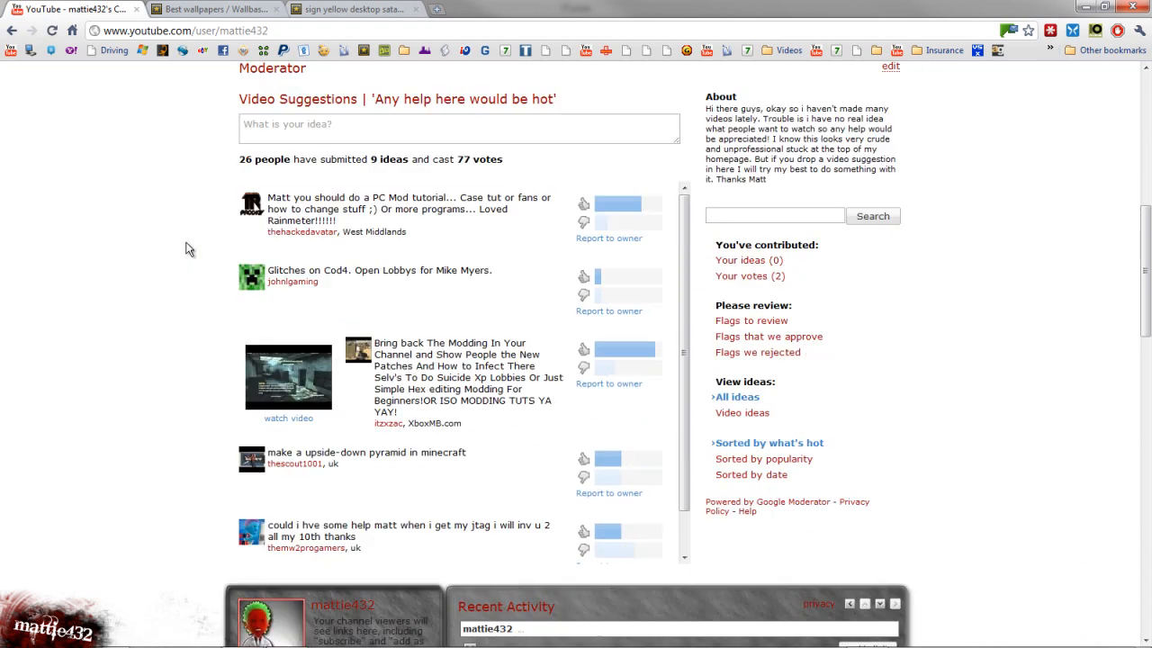
- Type test text 'ASas' in the video suggestion box, then clear it, leaving the box empty
left_click(459, 125)
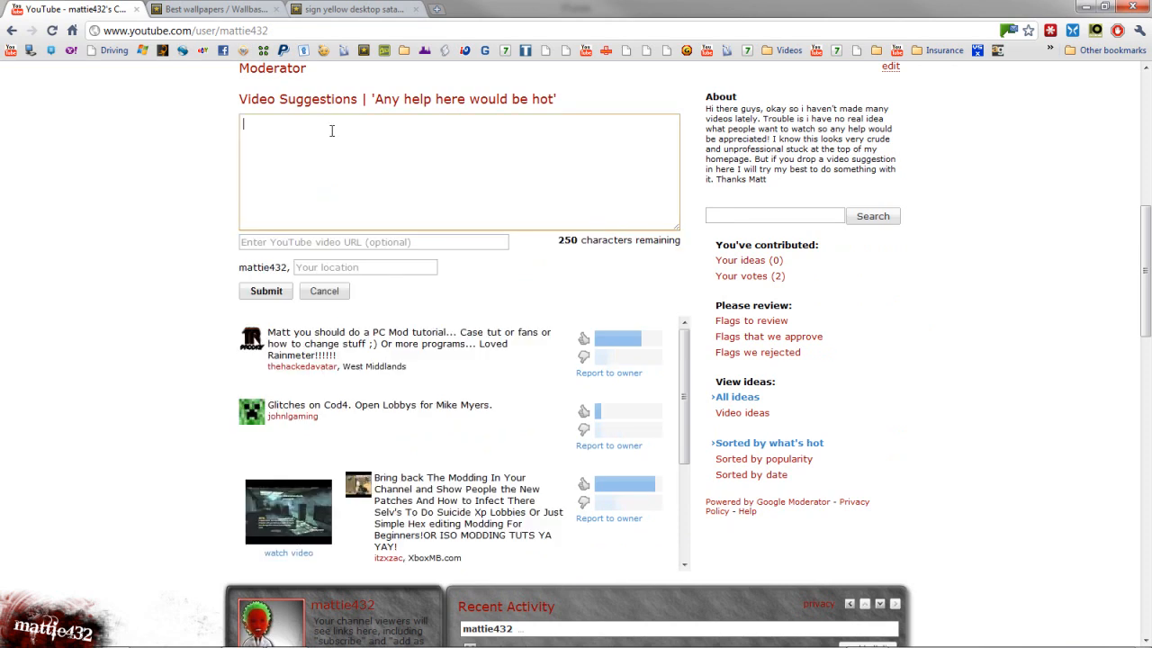
type("ASas")
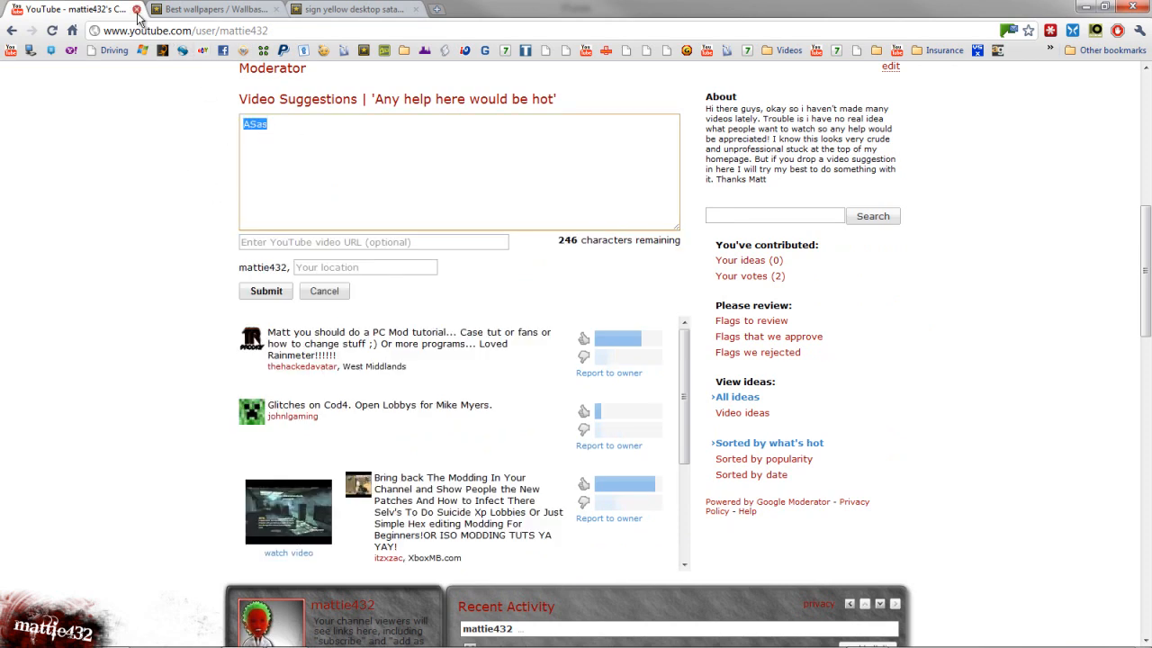
scroll("down", 3)
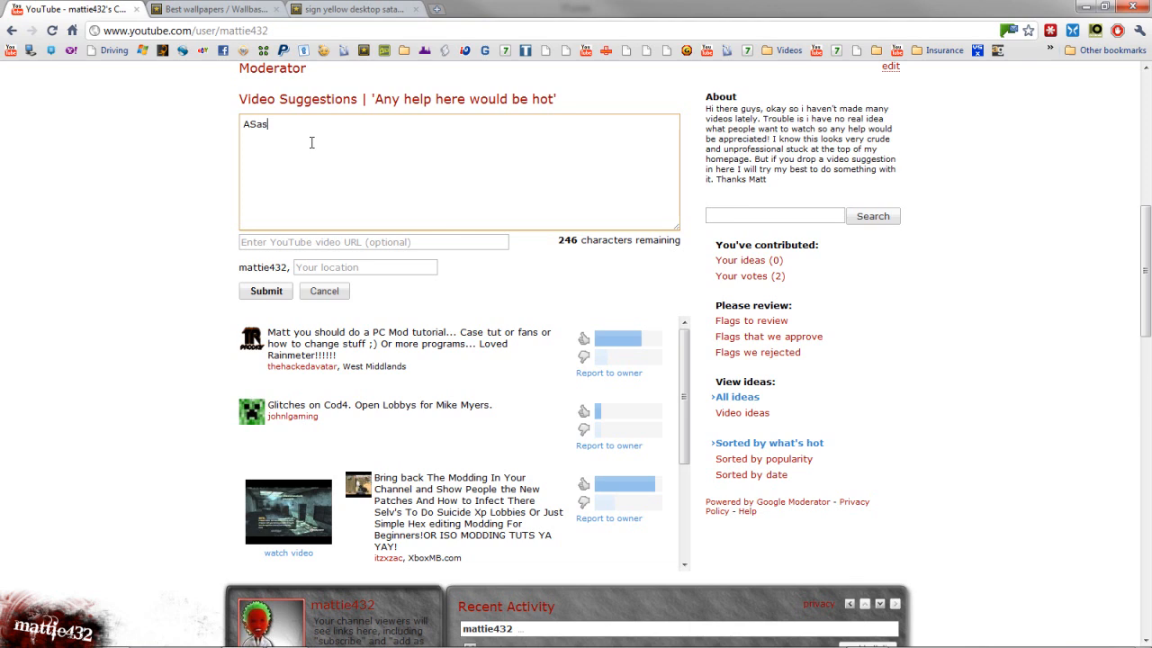
key("Ctrl+a")
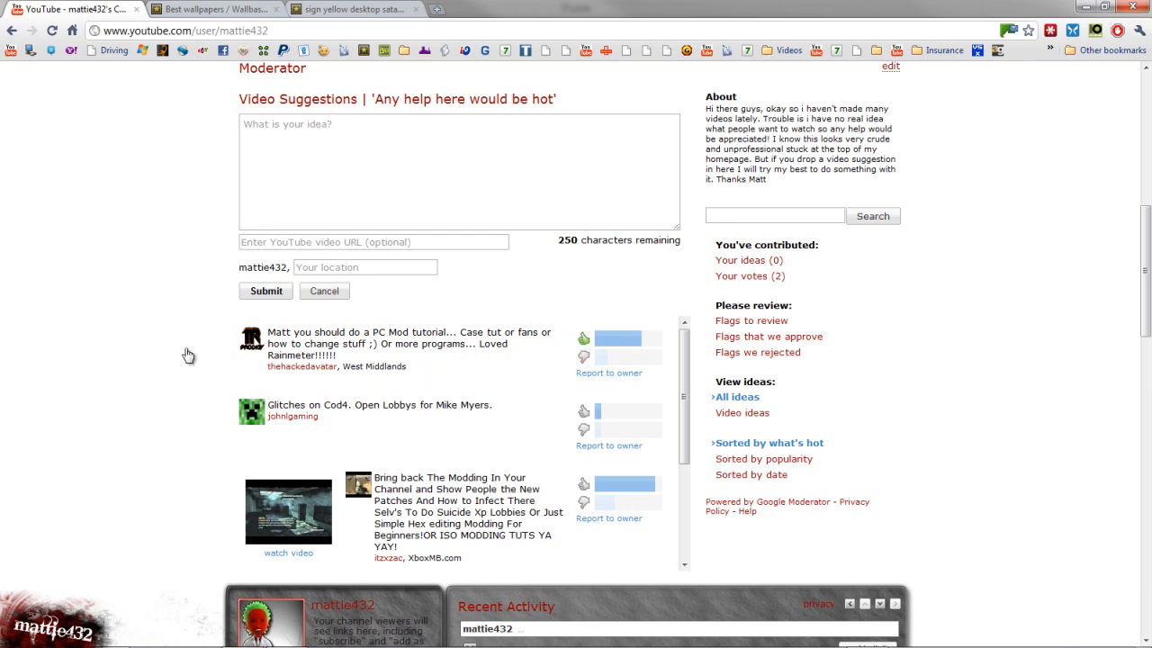
scroll("down", 3)
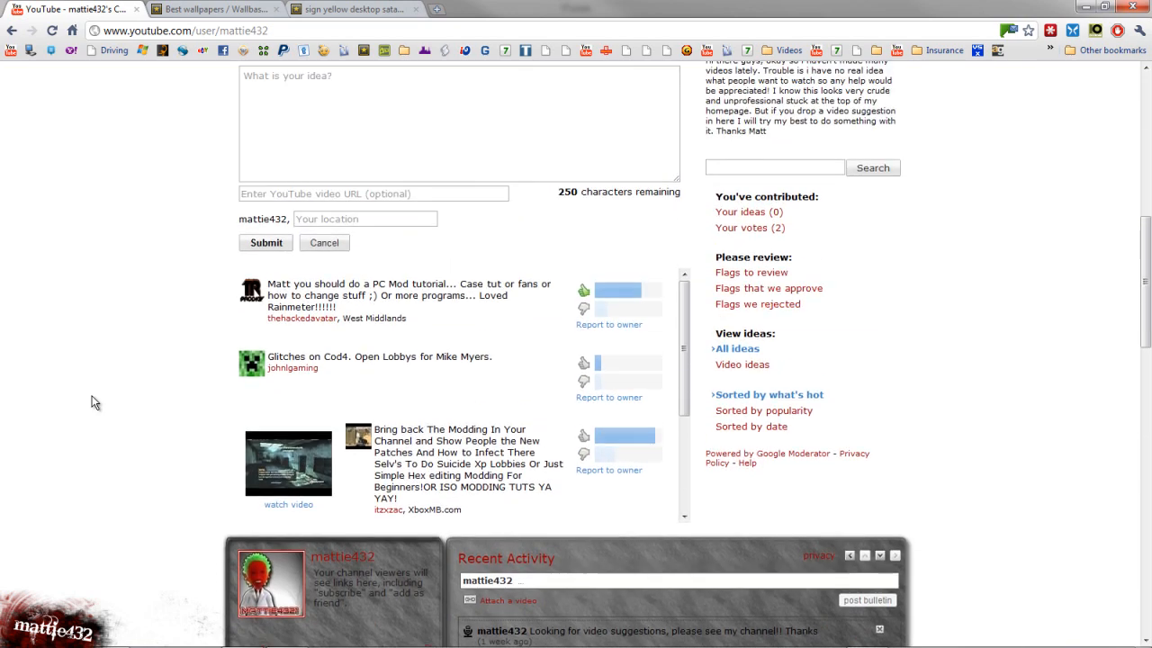
scroll("up", 3)
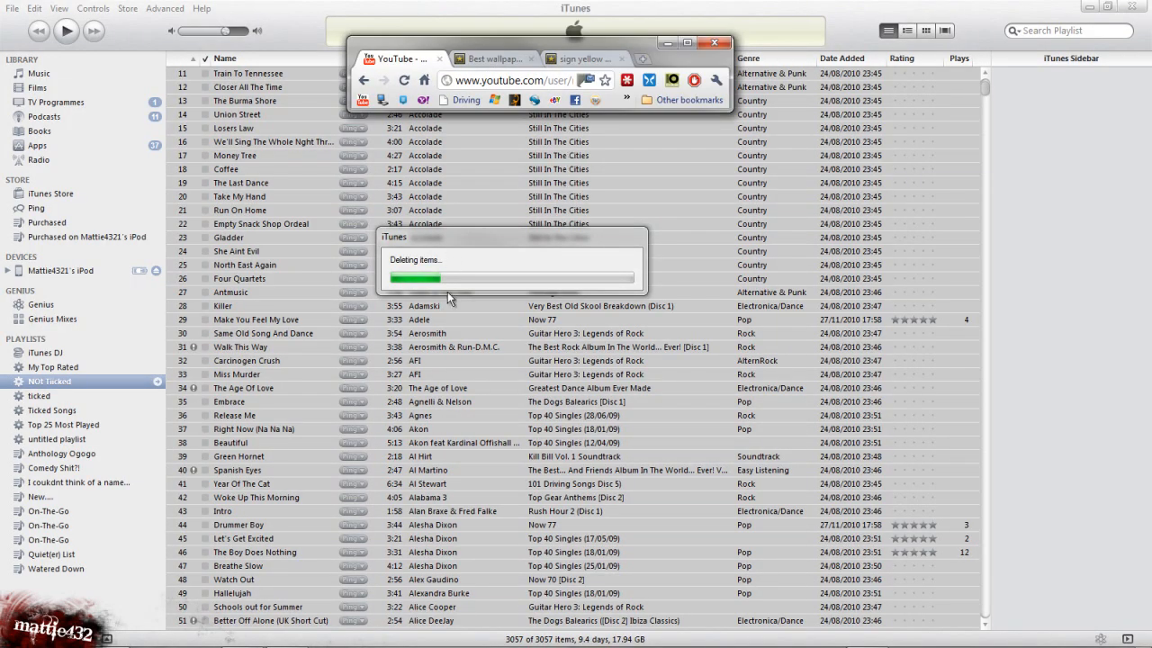
mouse_move(611, 430)
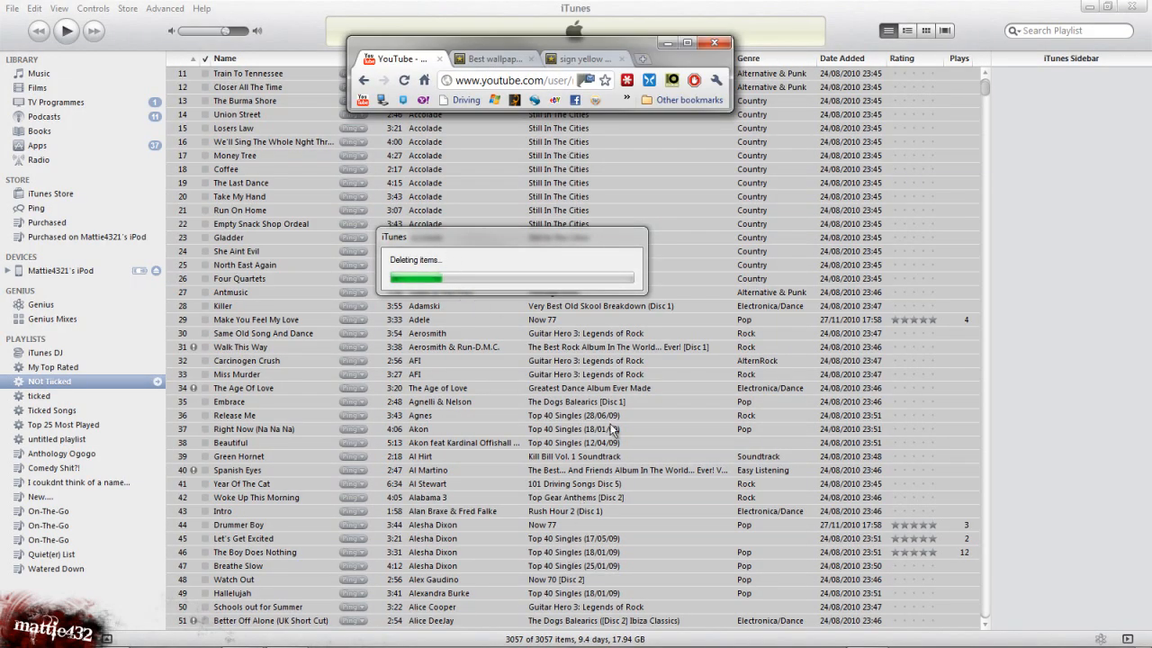